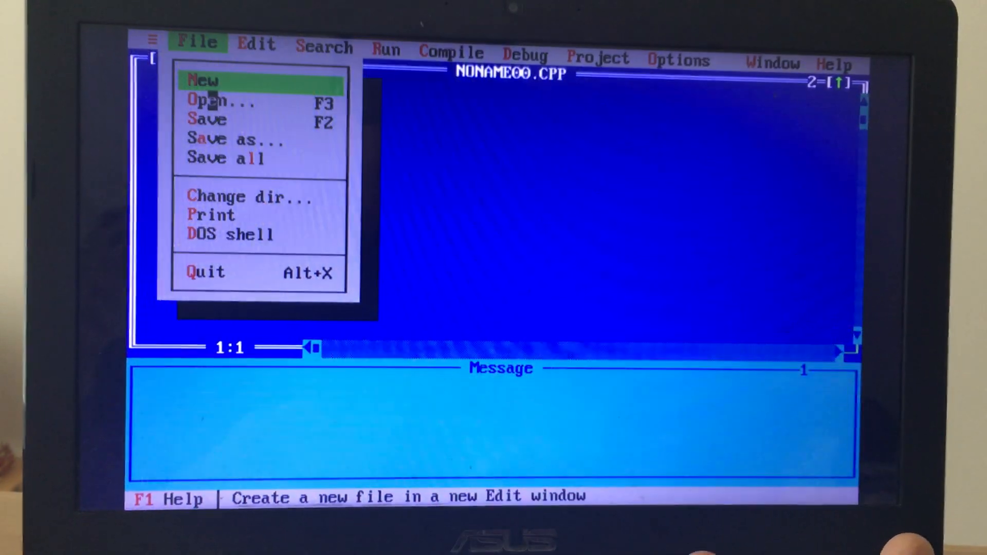
Open the hotel management source file HOTELMAN.CPP through the File Open dialog.
{"action": "left_click", "coordinate": [221, 102]}
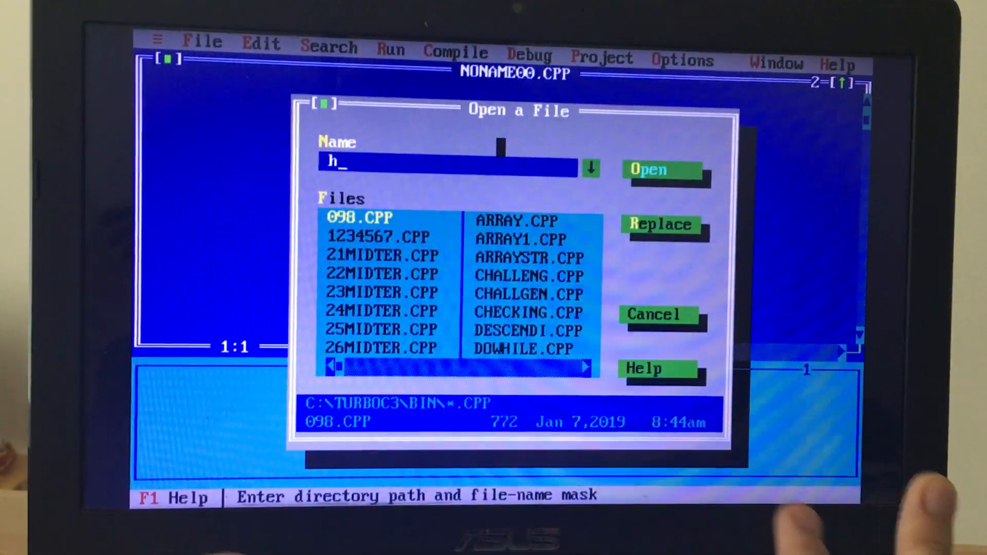
{"action": "type", "text": "otelmanagementsaraswo"}
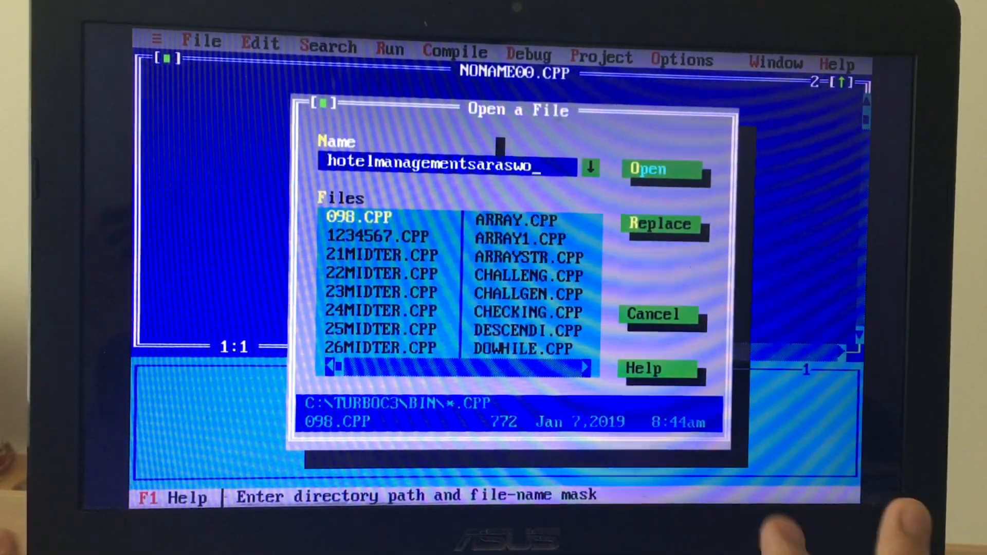
{"action": "left_click", "coordinate": [651, 168]}
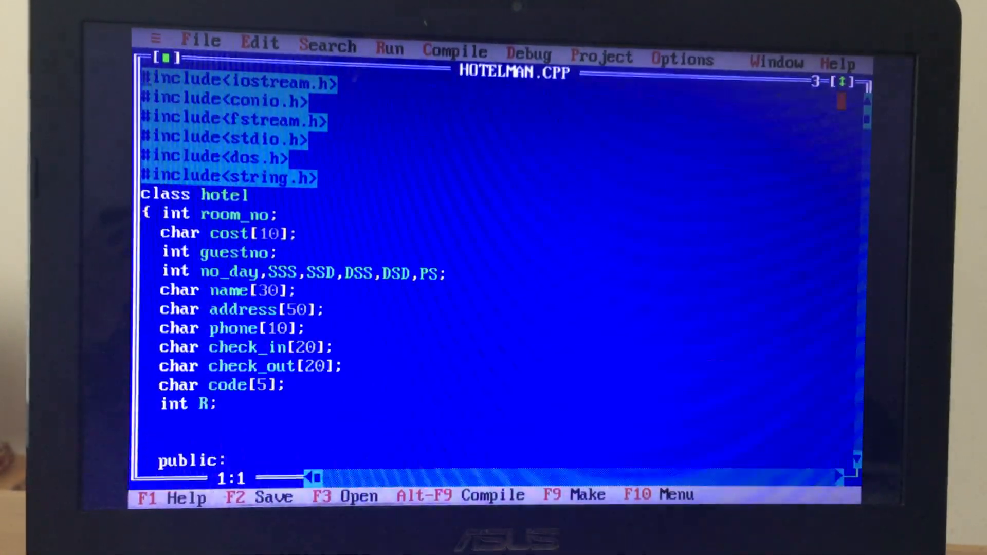
Scroll through the opening part of the HOTELMAN.CPP source.
{"action": "key", "text": "Down"}
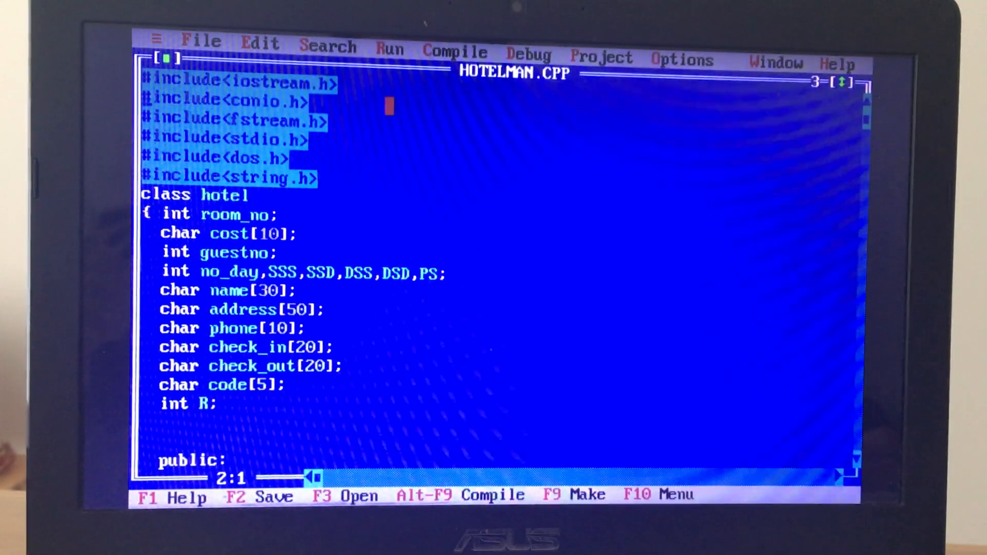
{"action": "scroll", "scroll_direction": "down", "scroll_amount": 3}
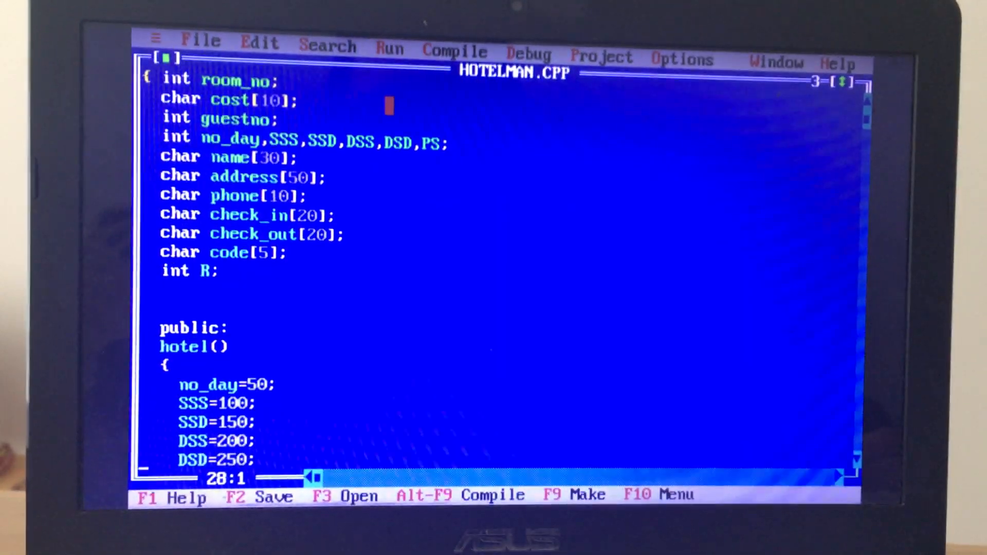
{"action": "scroll", "scroll_direction": "down", "scroll_amount": 3}
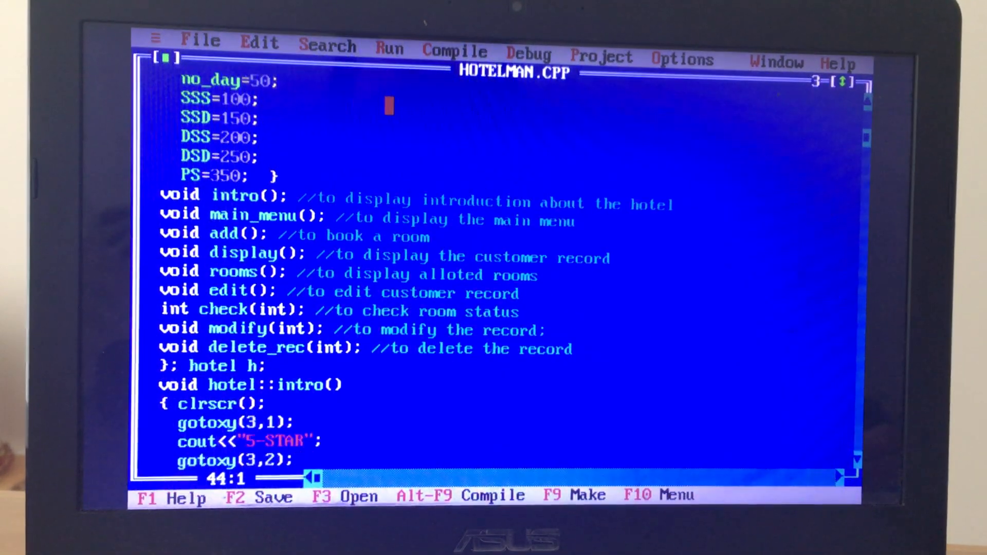
{"action": "scroll", "scroll_direction": "down", "scroll_amount": 3}
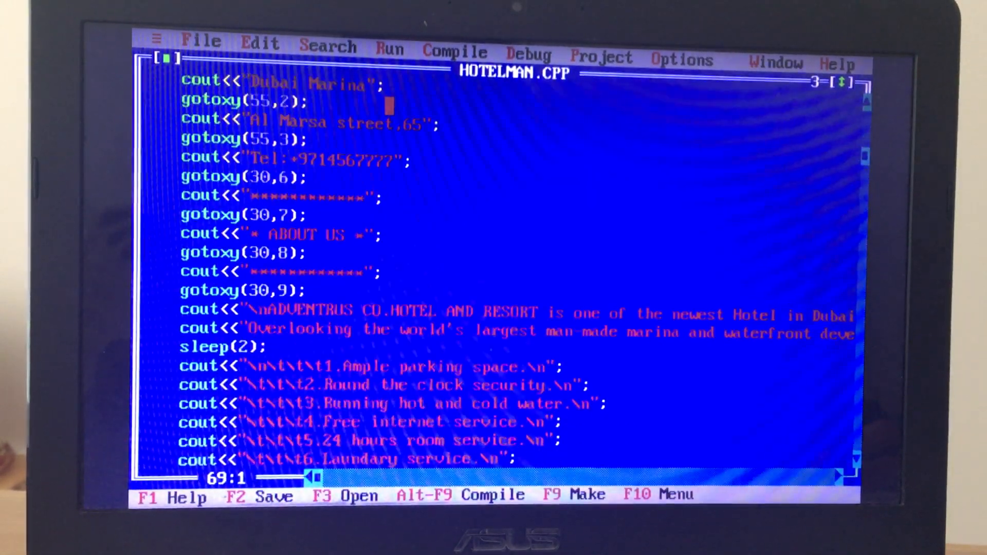
{"action": "scroll", "scroll_direction": "down", "scroll_amount": 3}
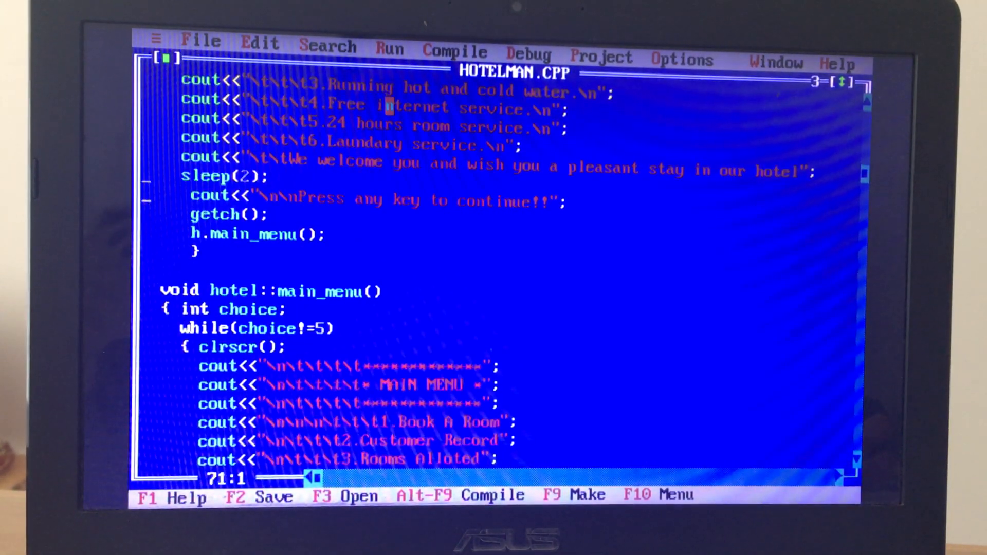
{"action": "scroll", "scroll_direction": "up", "scroll_amount": 3}
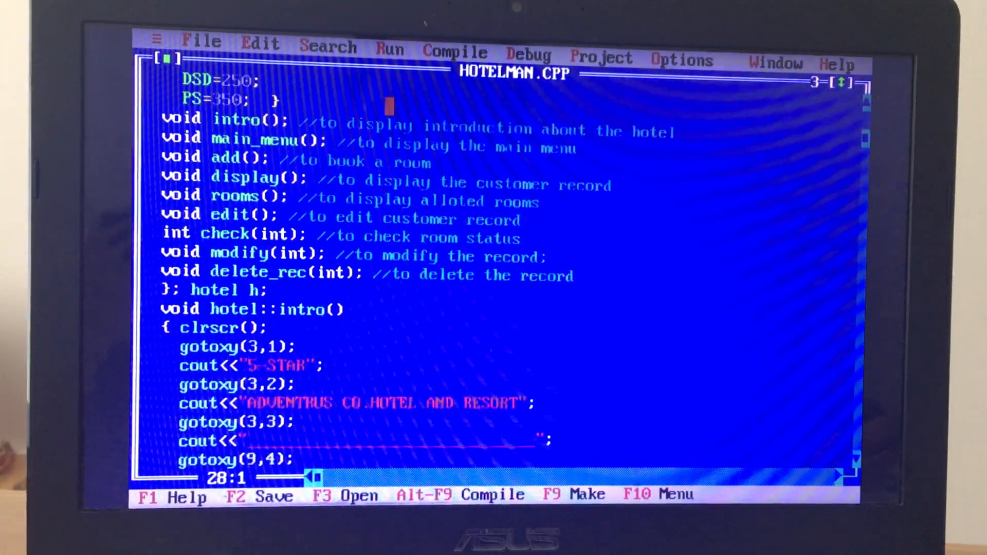
Continue scrolling down to the final lines of HOTELMAN.CPP.
{"action": "scroll", "scroll_direction": "down", "scroll_amount": 3}
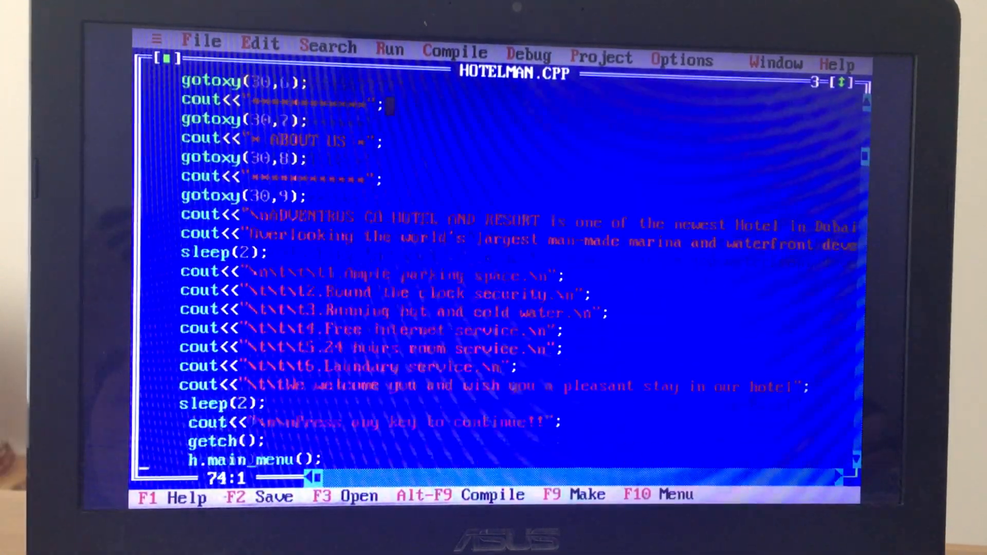
{"action": "scroll", "scroll_direction": "down", "scroll_amount": 3}
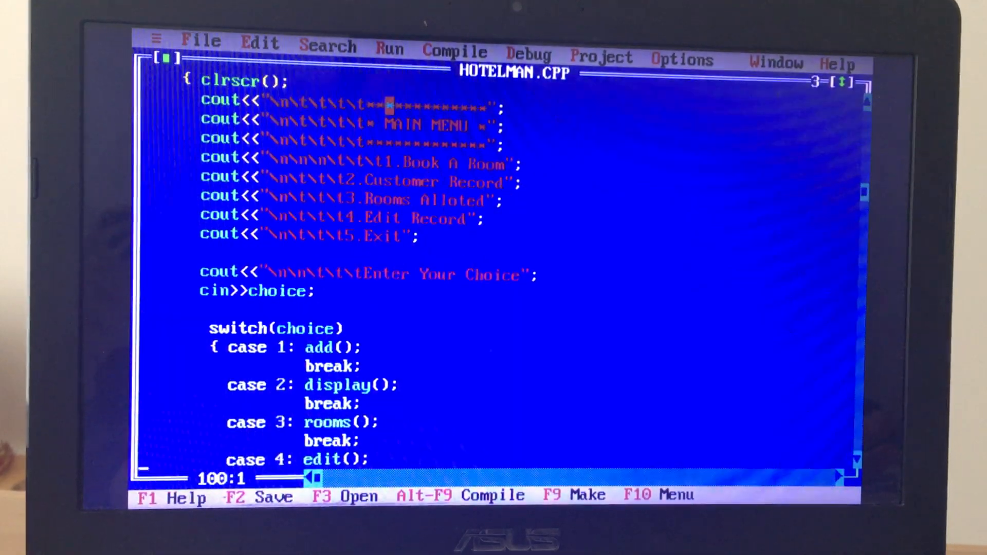
{"action": "scroll", "scroll_direction": "down", "scroll_amount": 3}
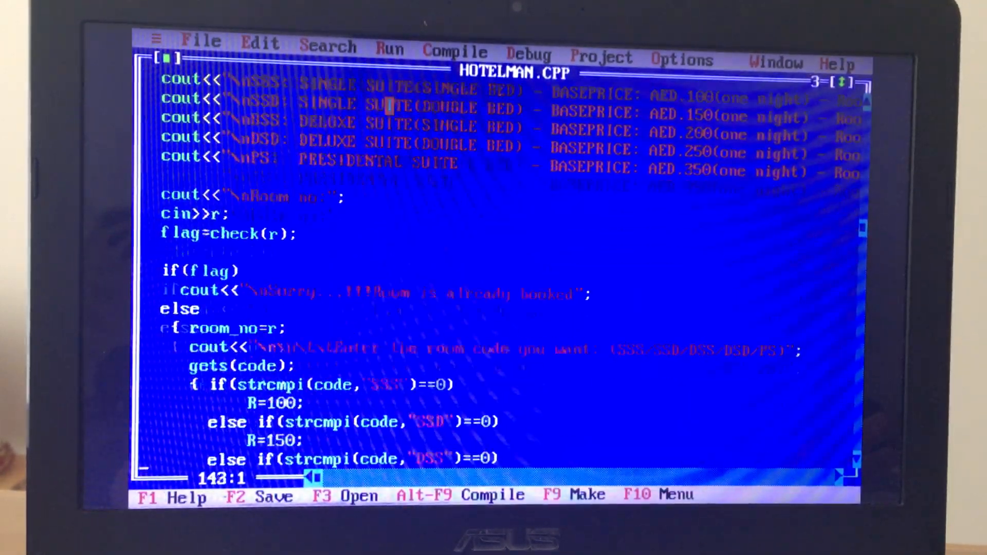
{"action": "scroll", "scroll_direction": "down", "scroll_amount": 3}
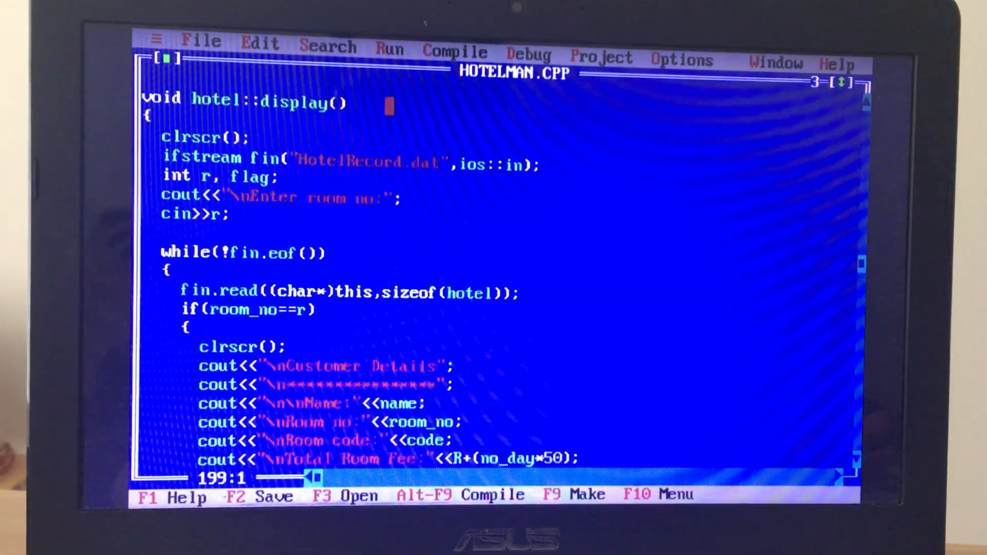
{"action": "scroll", "scroll_direction": "down", "scroll_amount": 3}
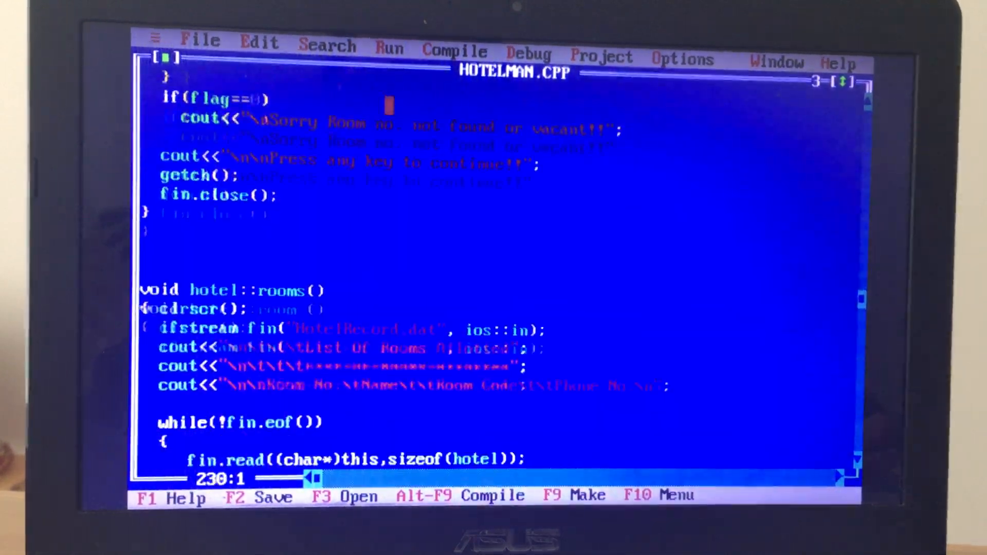
{"action": "scroll", "scroll_direction": "down", "scroll_amount": 3}
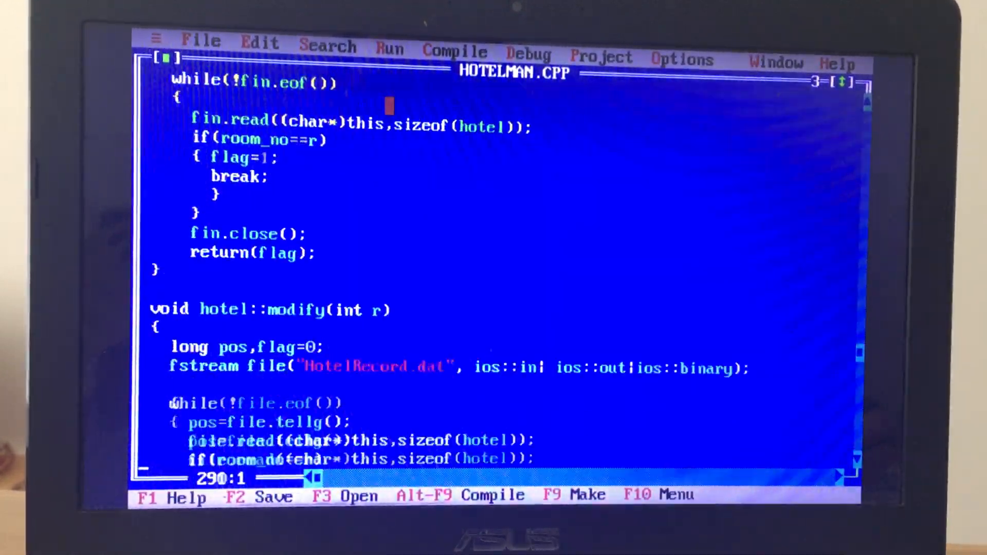
{"action": "scroll", "scroll_direction": "down", "scroll_amount": 3}
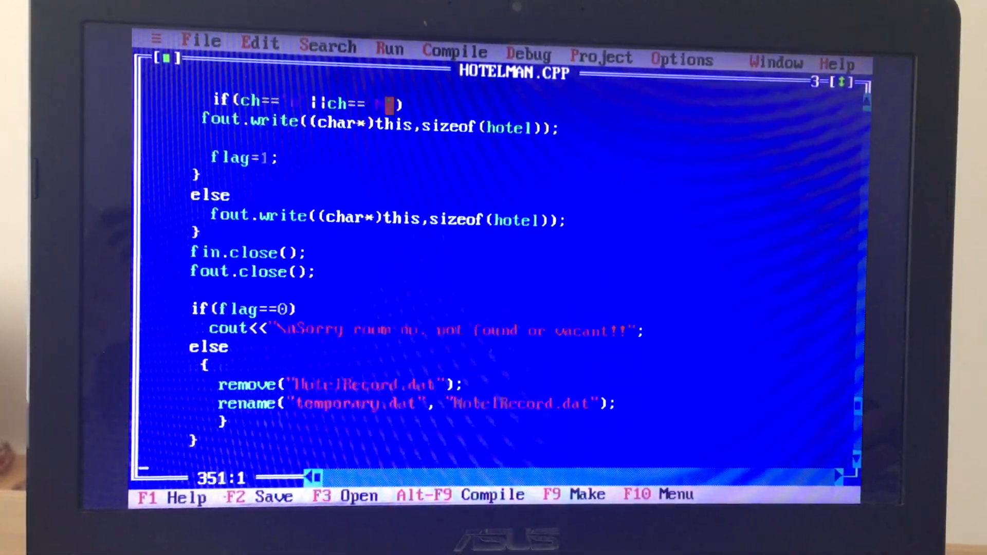
{"action": "scroll", "scroll_direction": "down", "scroll_amount": 3}
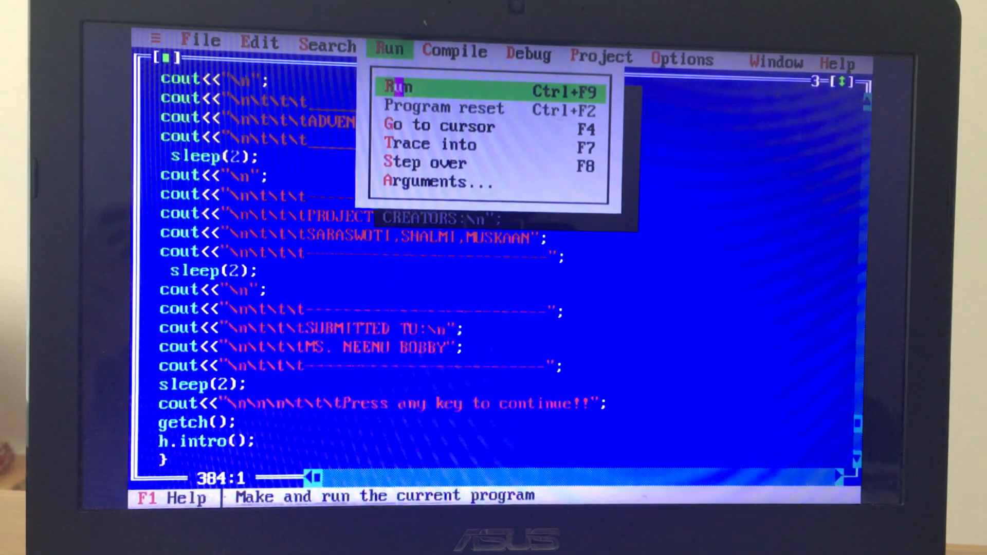
{"action": "left_click", "coordinate": [396, 87]}
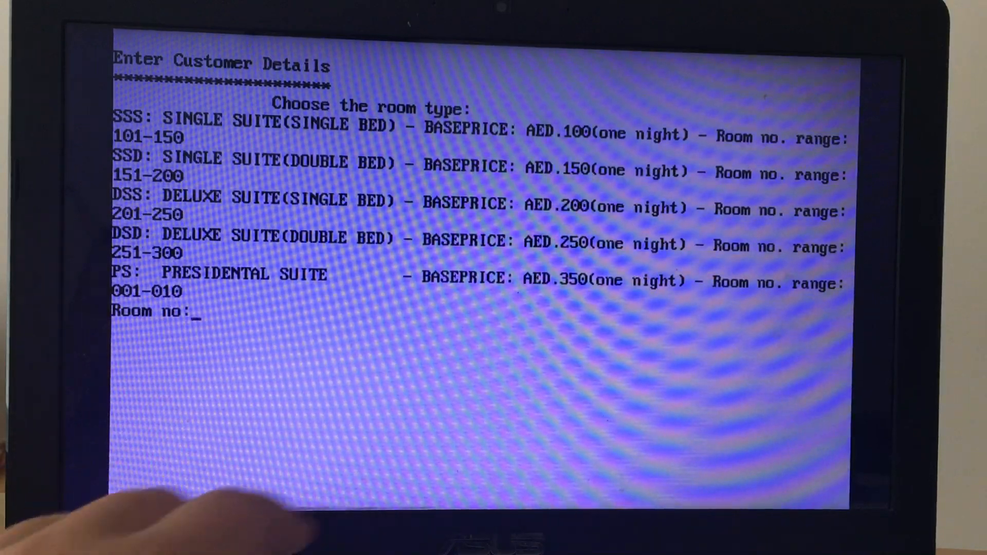
{"action": "type", "text": "2"}
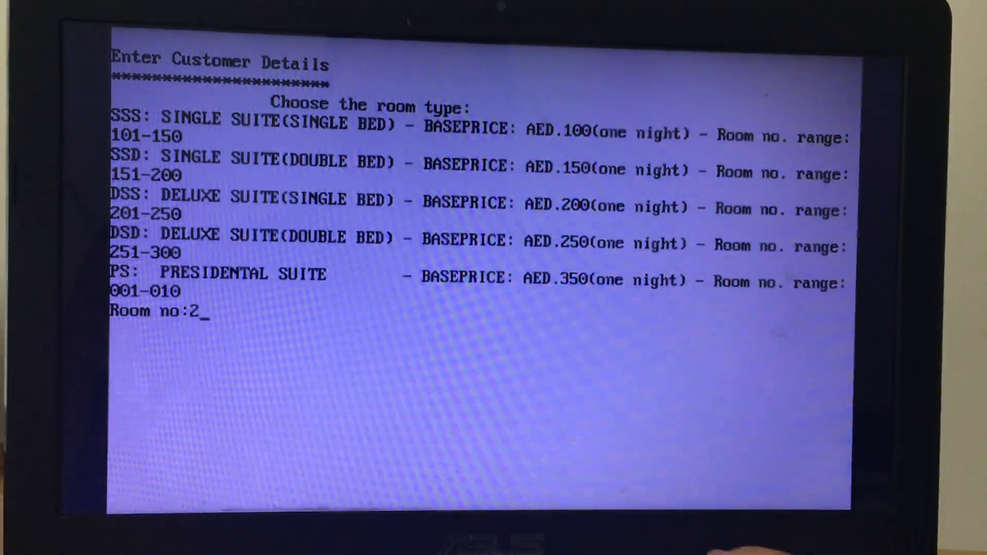
{"action": "type", "text": "08"}
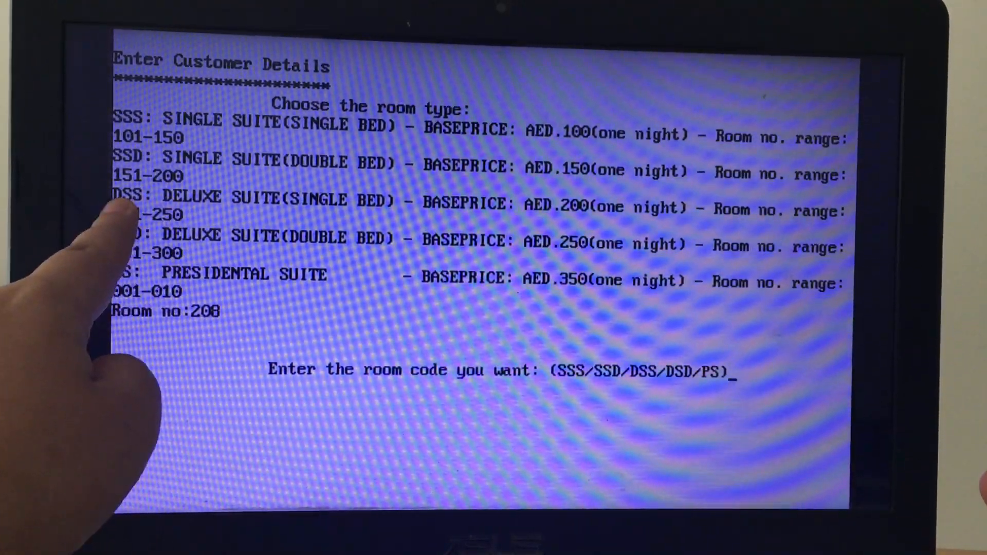
{"action": "type", "text": "d"}
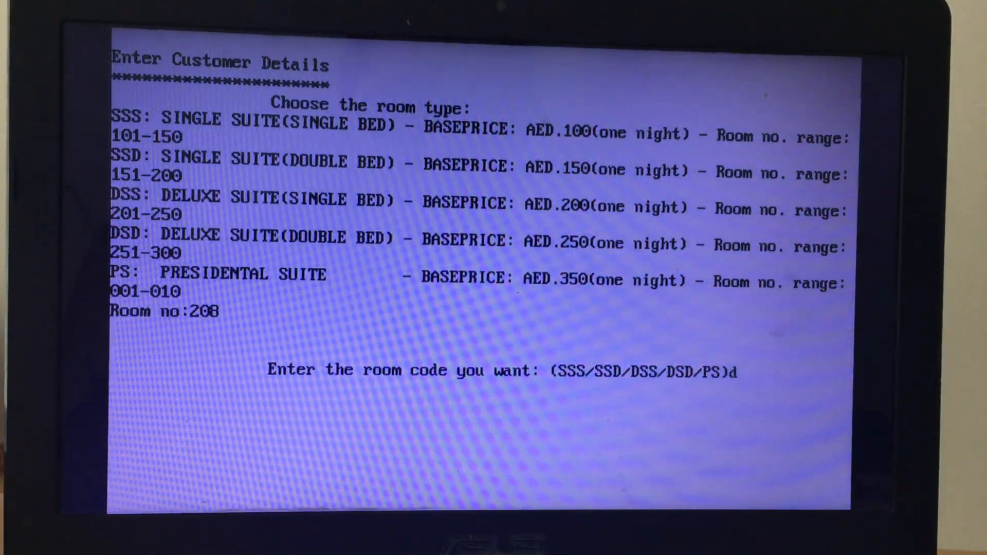
{"action": "key", "text": "Backspace"}
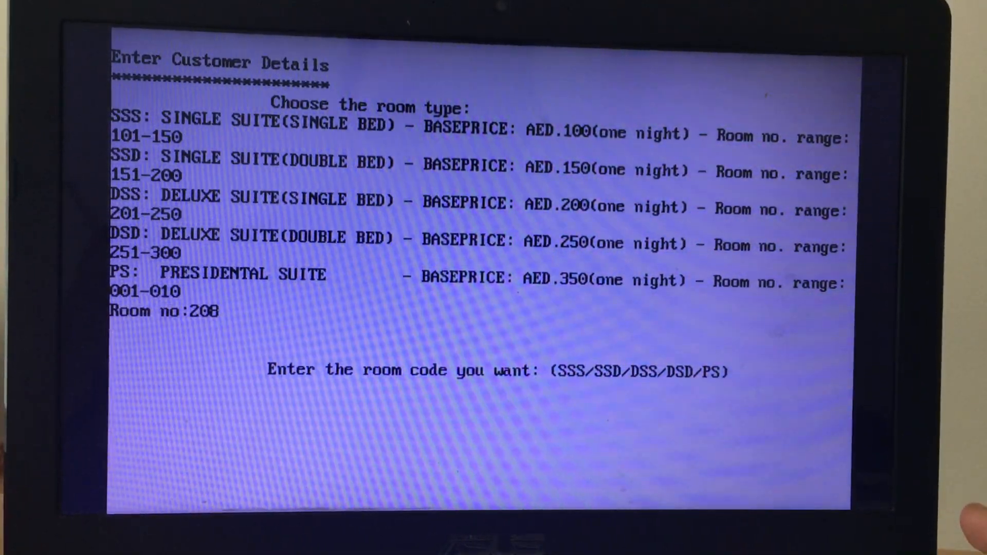
{"action": "type", "text": "DSS"}
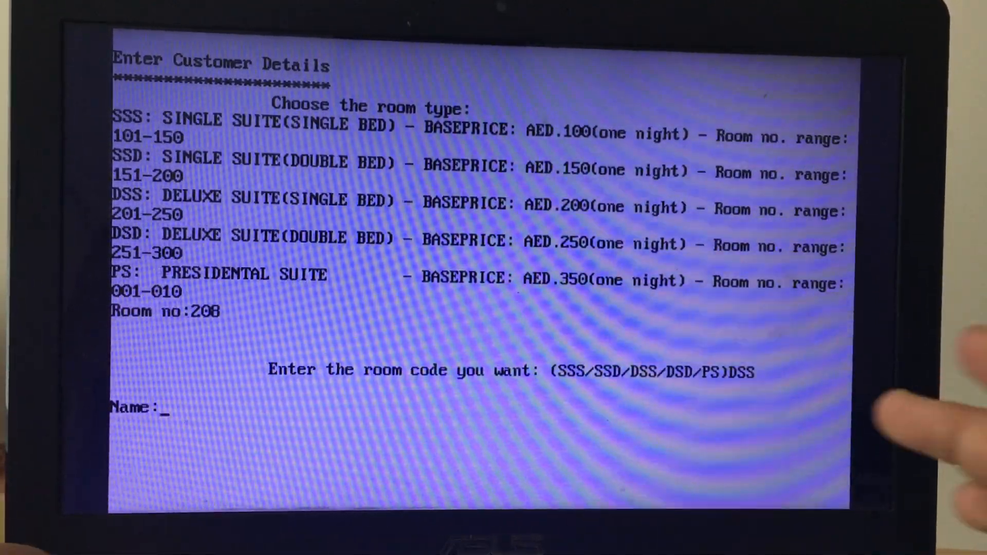
{"action": "type", "text": "Sarah"}
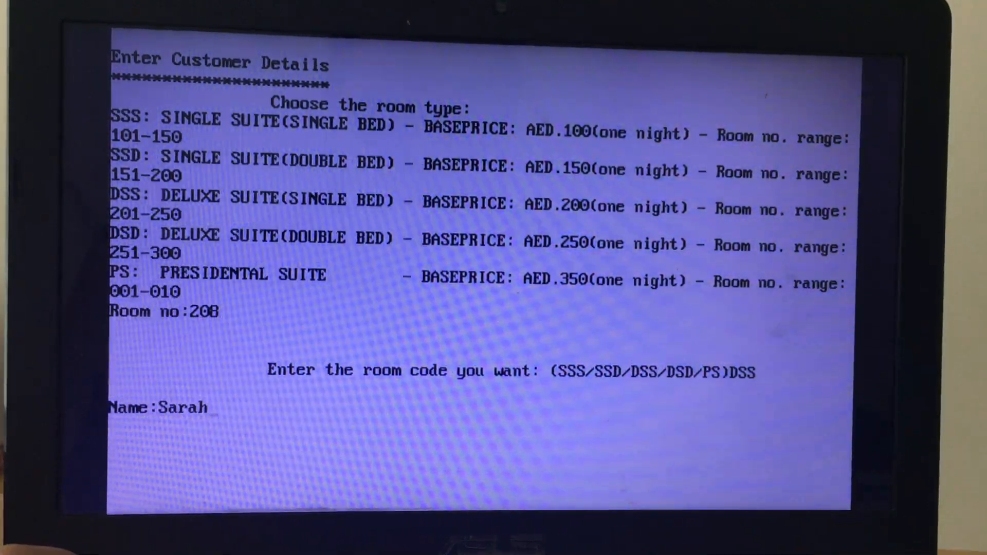
{"action": "type", "text": "aL"}
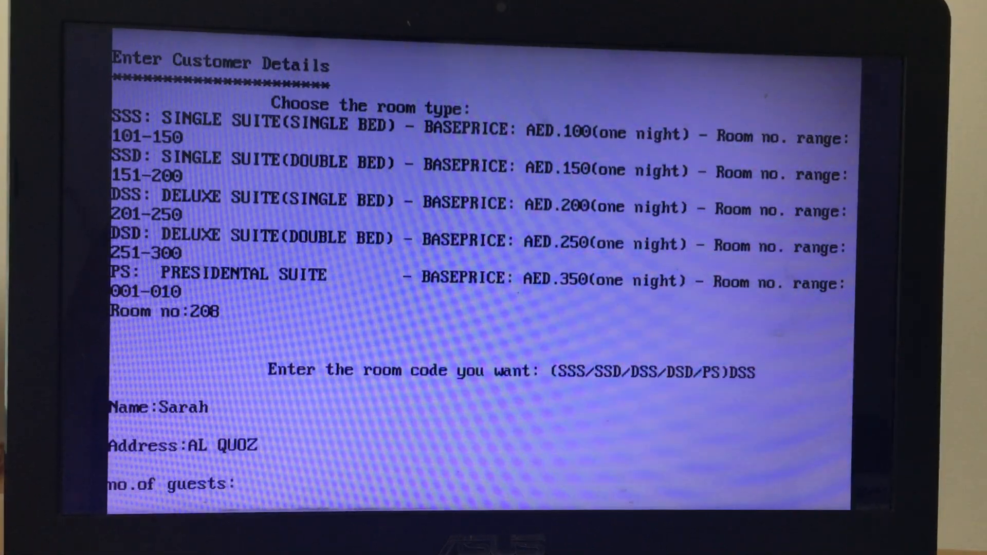
{"action": "type", "text": "5"}
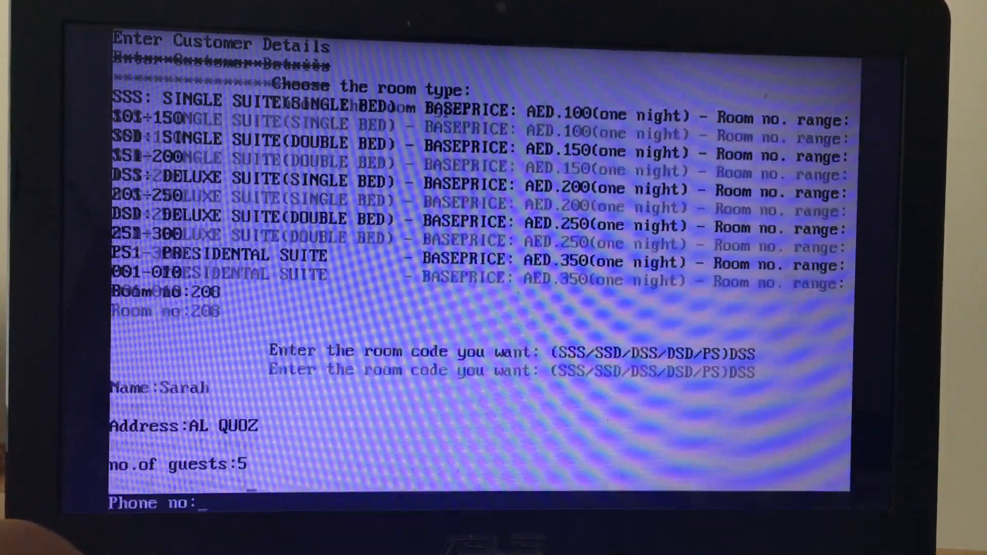
{"action": "type", "text": "0"}
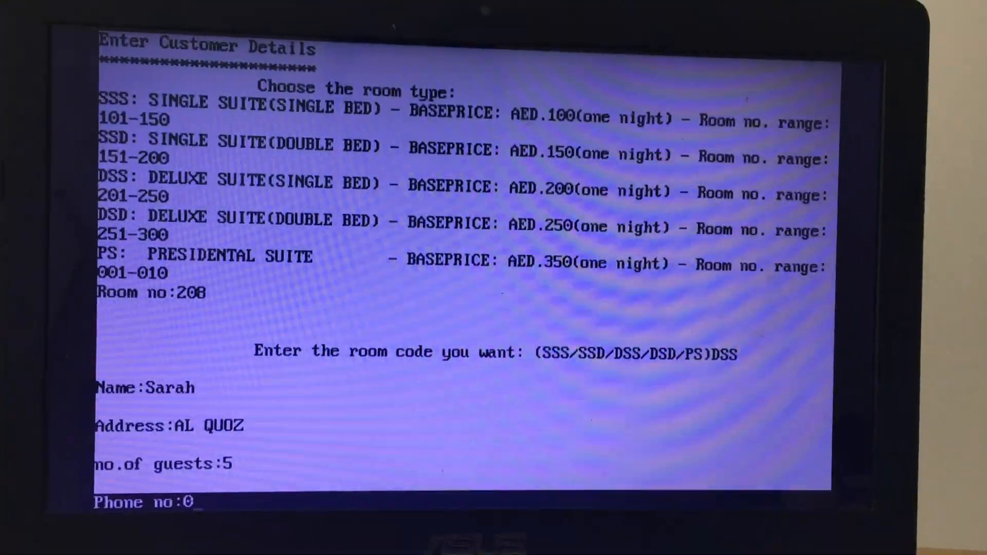
{"action": "type", "text": "55"}
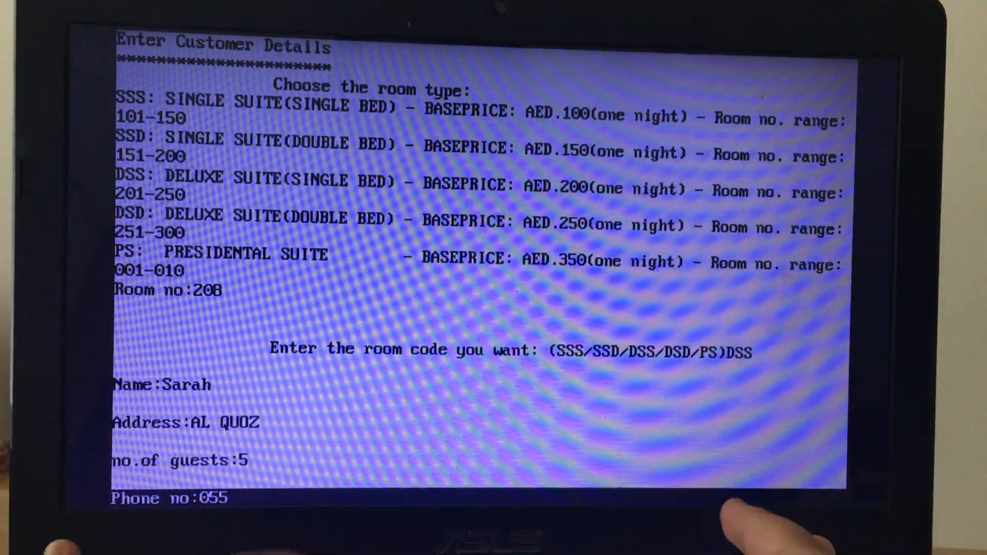
{"action": "type", "text": "4966"}
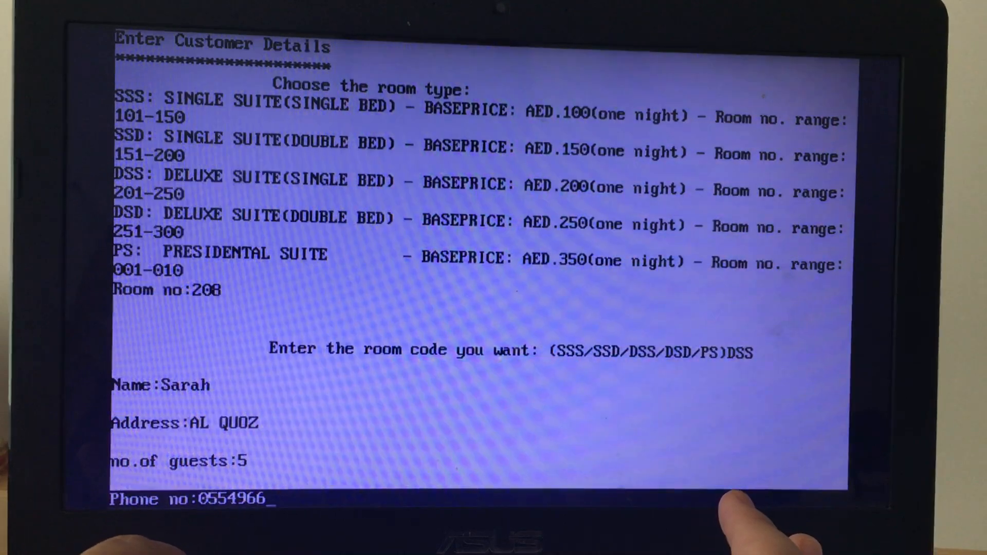
{"action": "type", "text": "3"}
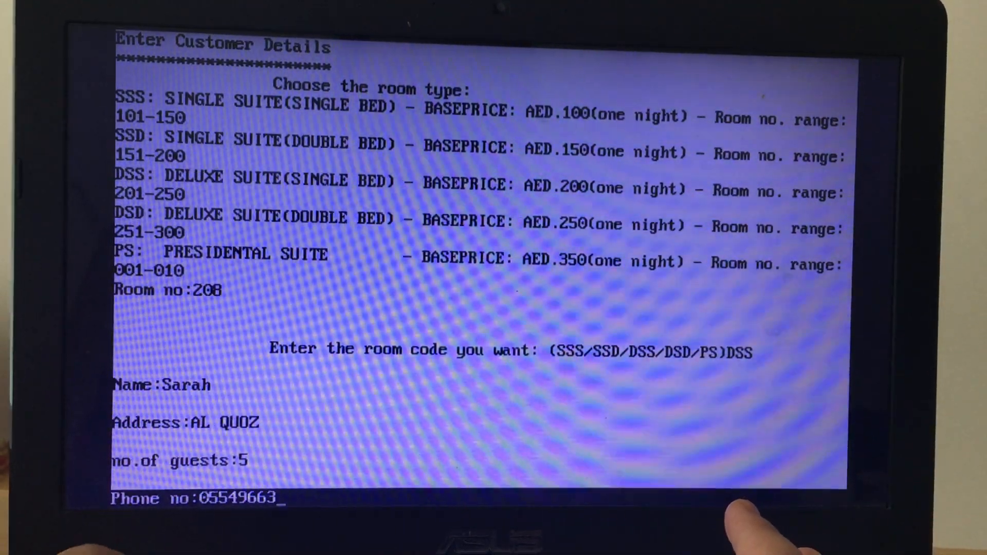
{"action": "type", "text": "98"}
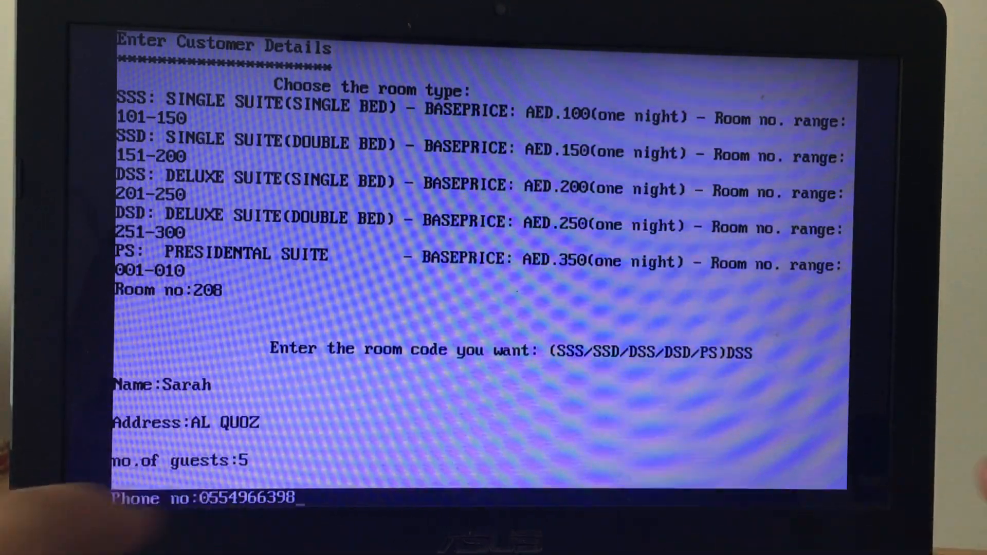
{"action": "key", "text": "Return"}
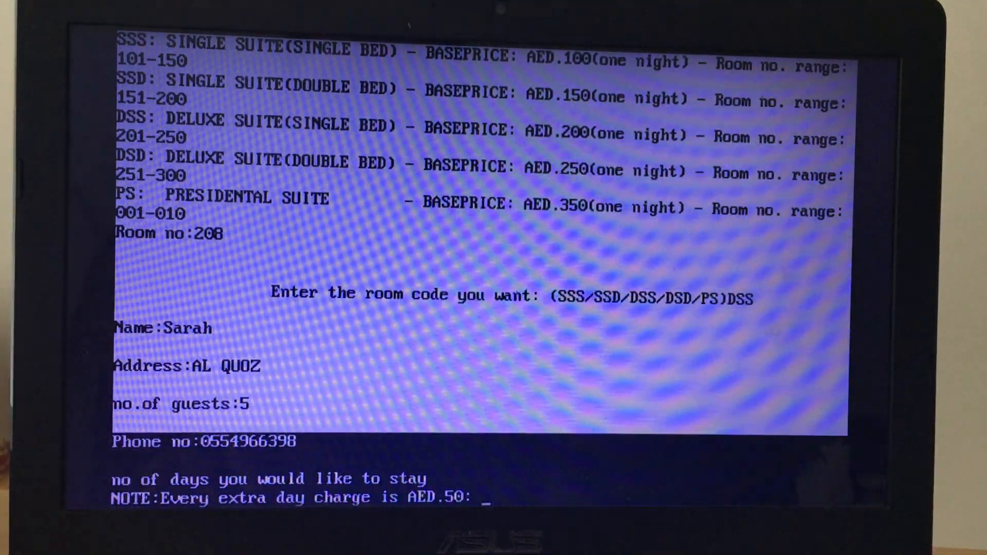
Enter a 5-day stay, check-in 25/07/2019 and check-out 30/07/2019.
{"action": "type", "text": "5"}
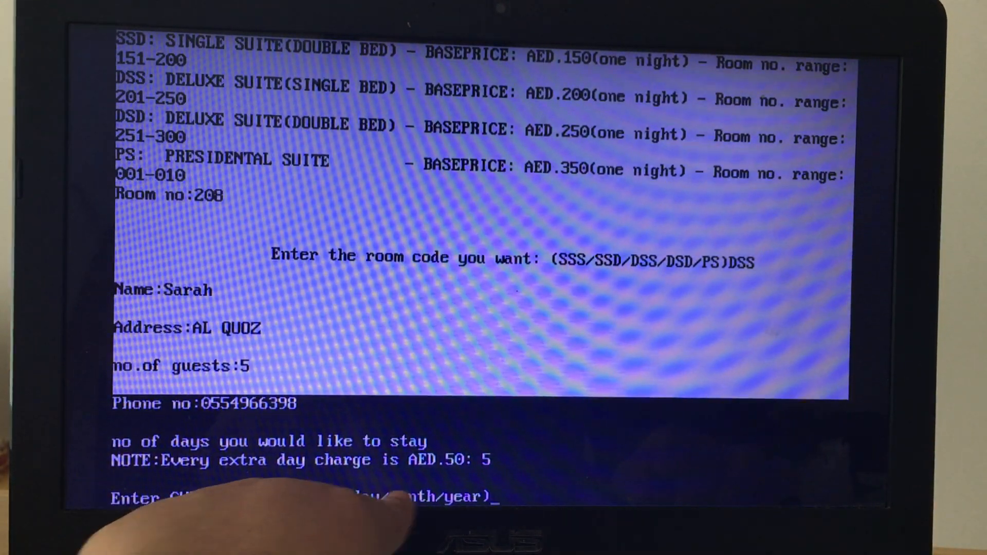
{"action": "type", "text": "2"}
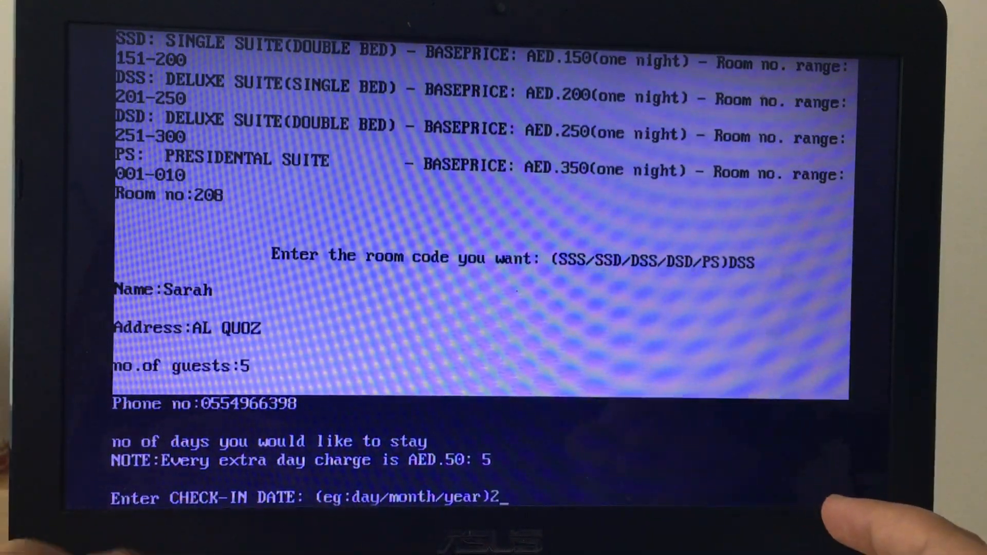
{"action": "type", "text": "5/07/"}
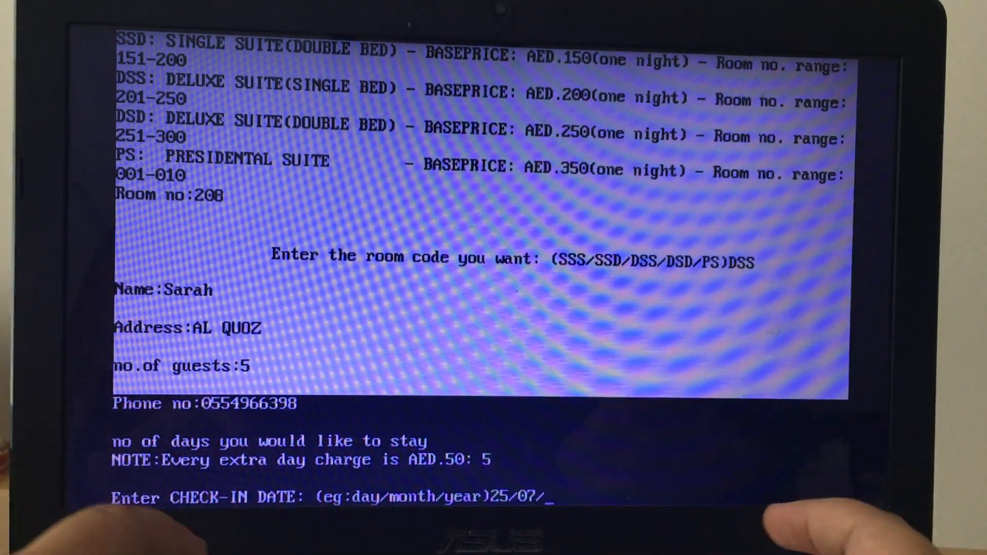
{"action": "type", "text": "2019"}
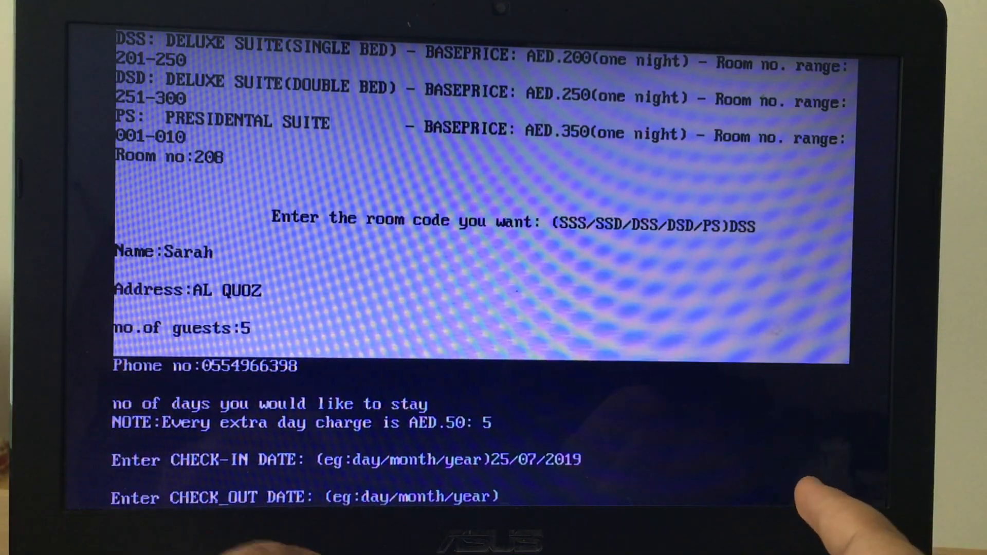
{"action": "type", "text": "30/0"}
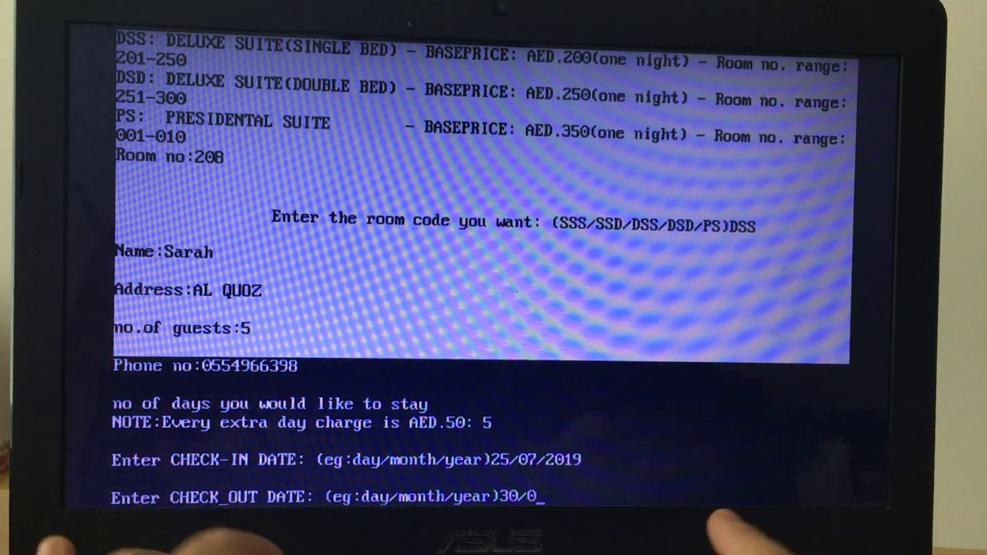
{"action": "type", "text": "7/2019"}
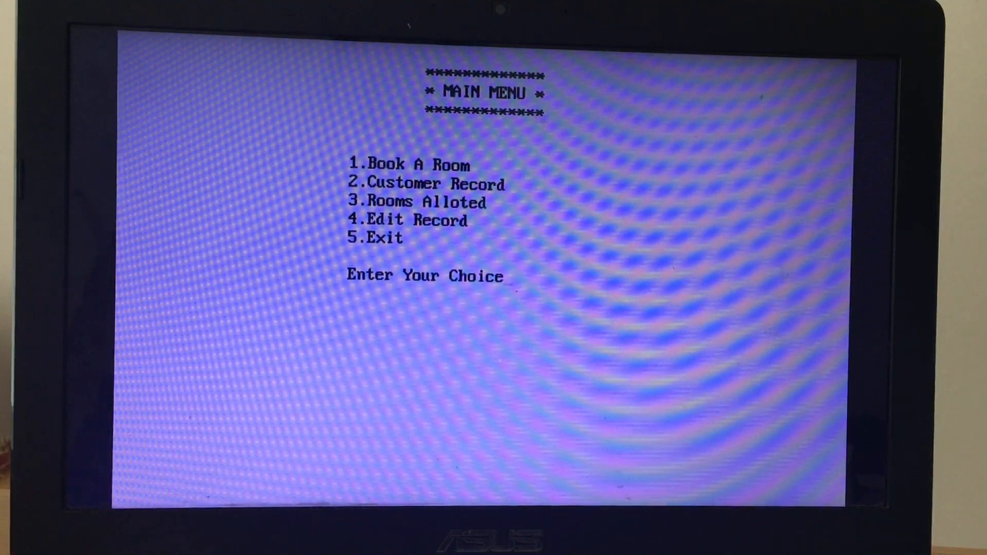
{"action": "type", "text": "30"}
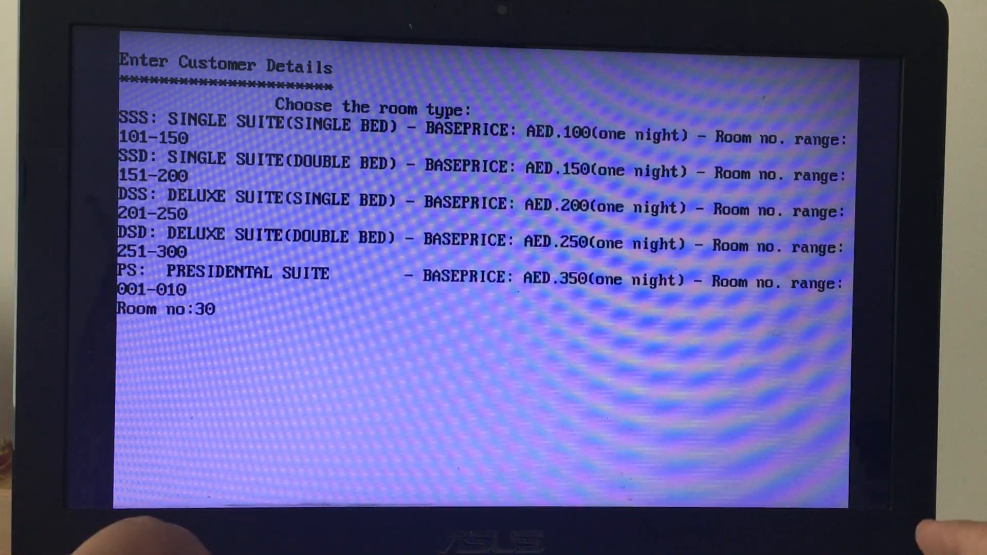
Enter guest name SUJAN, address BUR DUBAI and 2 guests.
{"action": "type", "text": "2"}
{"action": "type", "text": "DSD"}
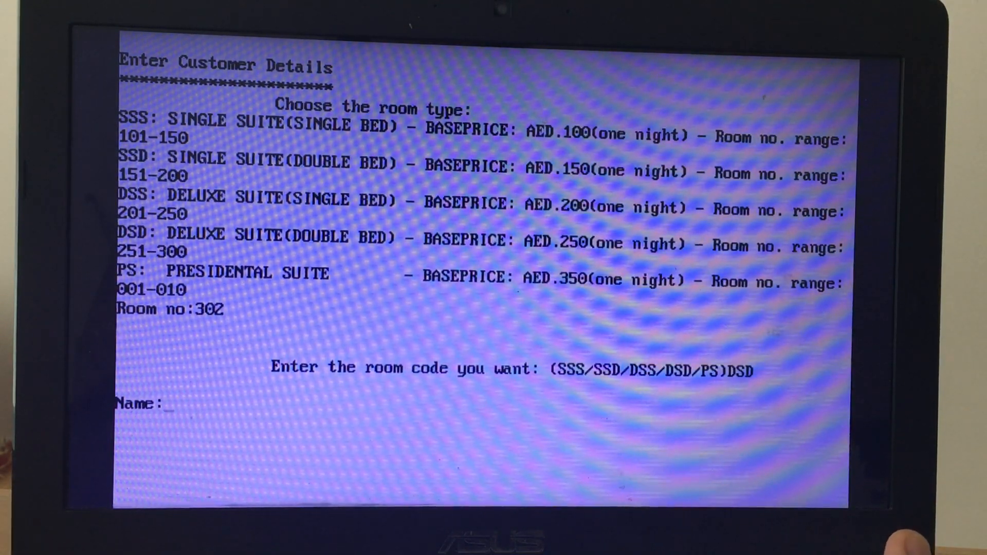
{"action": "type", "text": "SUJAN"}
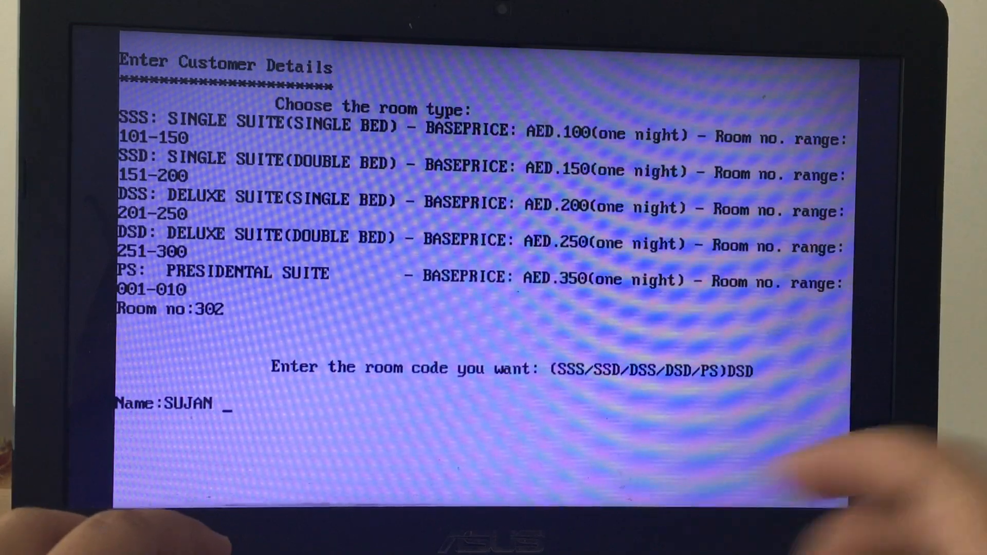
{"action": "key", "text": "Return"}
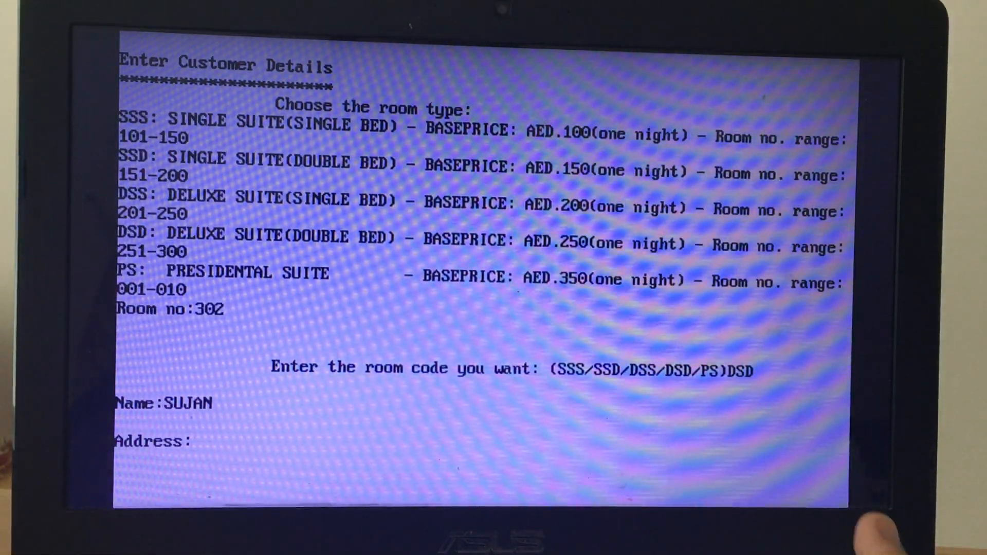
{"action": "type", "text": "BUR DUBAI"}
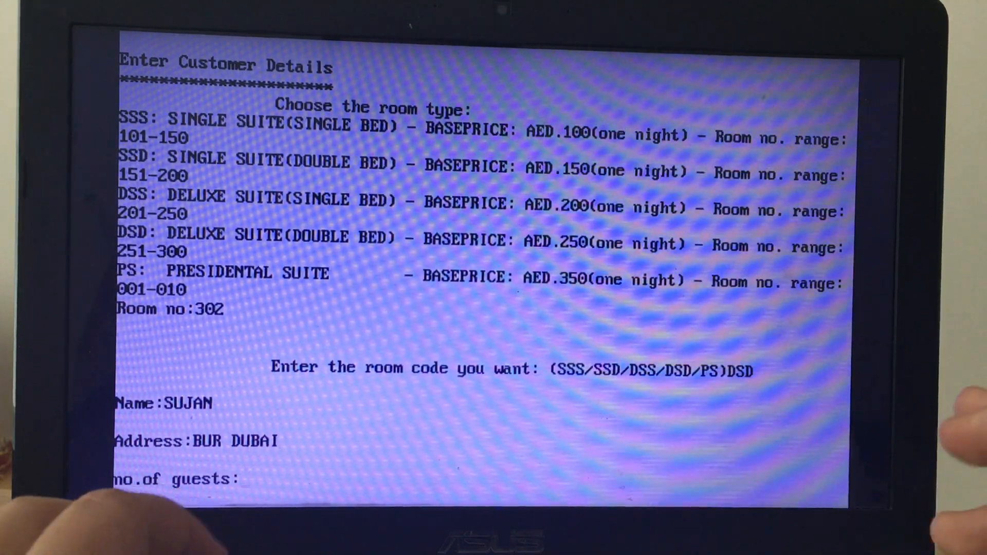
{"action": "type", "text": "2"}
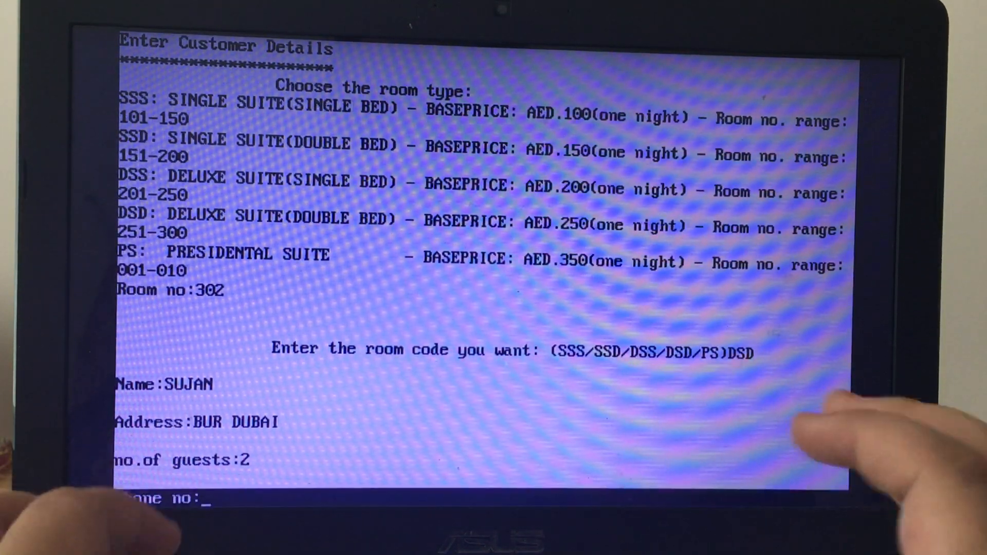
Enter the phone number, stay length, check-in 30/07/2019 and check-out beginning 02/08.
{"action": "type", "text": "055"}
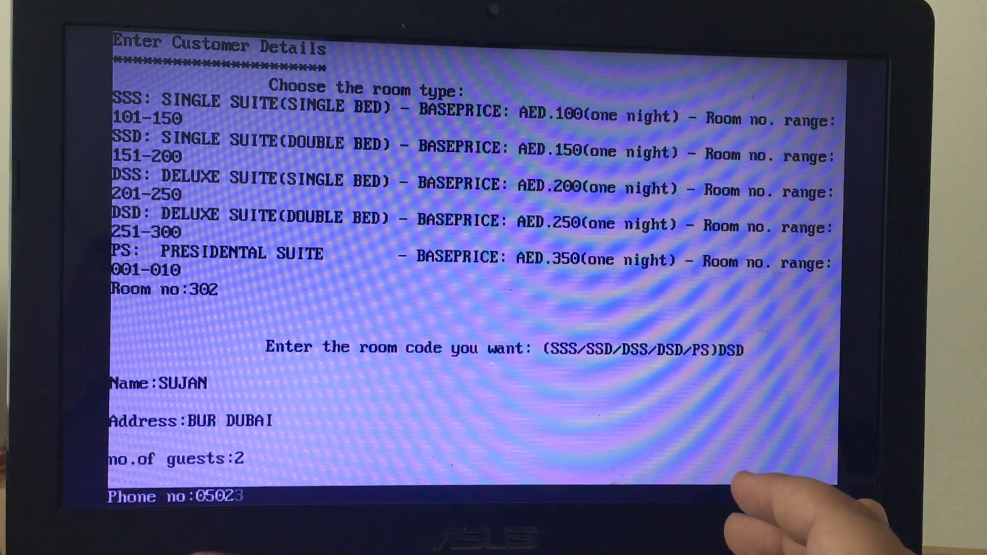
{"action": "type", "text": "456"}
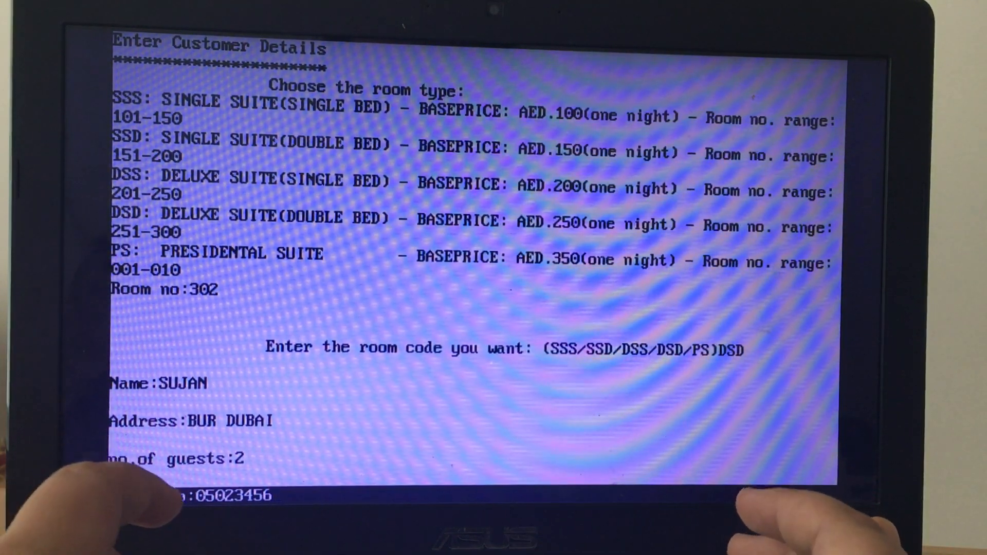
{"action": "type", "text": "7"}
{"action": "type", "text": "3"}
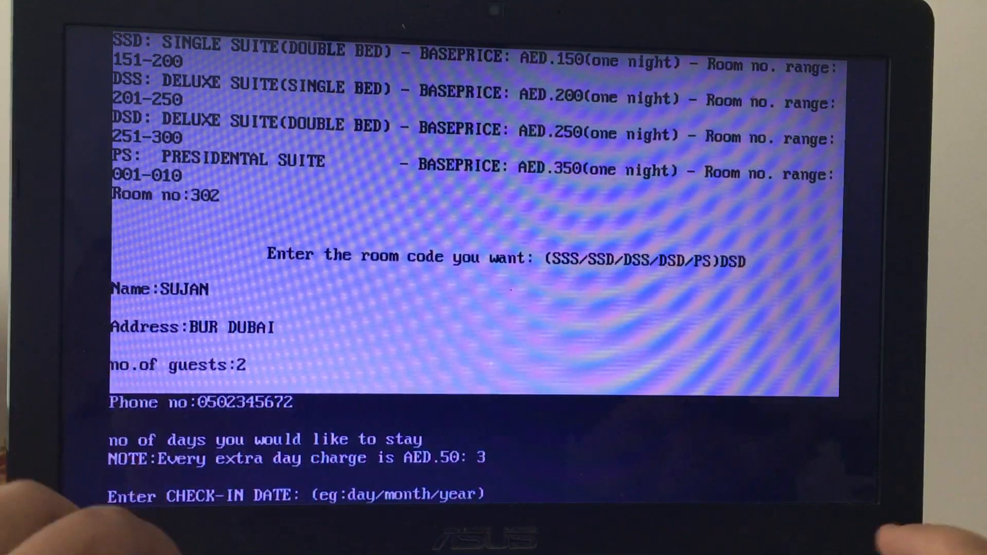
{"action": "type", "text": "25"}
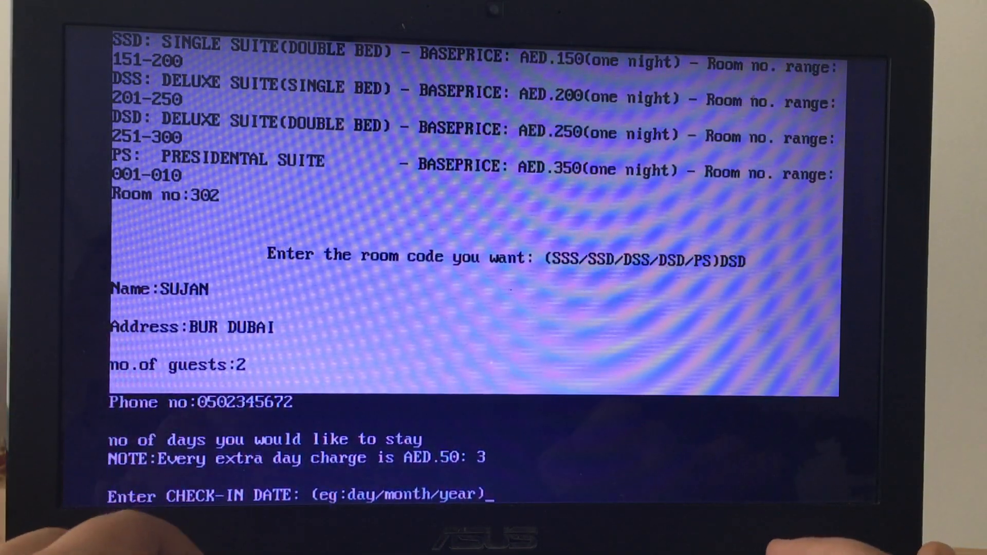
{"action": "type", "text": "30/0"}
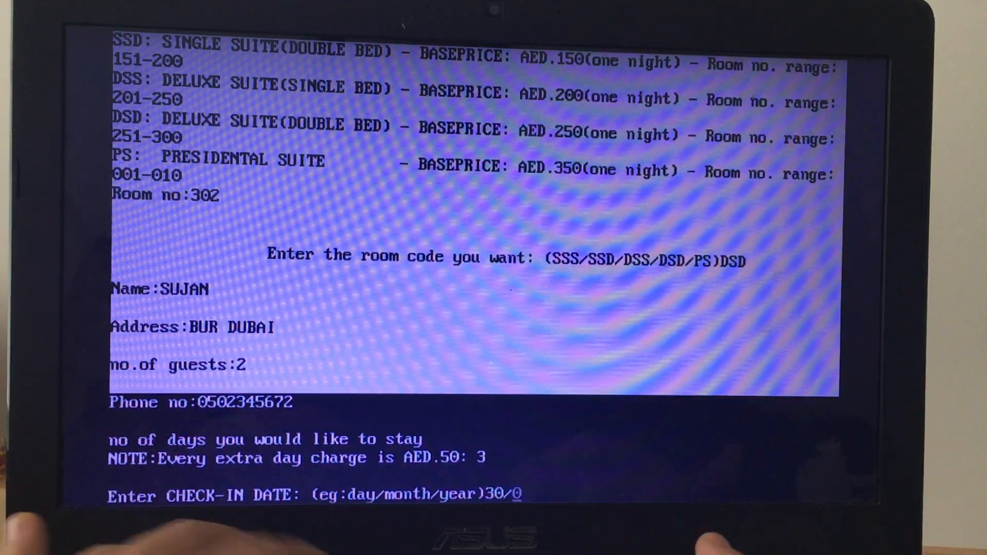
{"action": "type", "text": "7/10"}
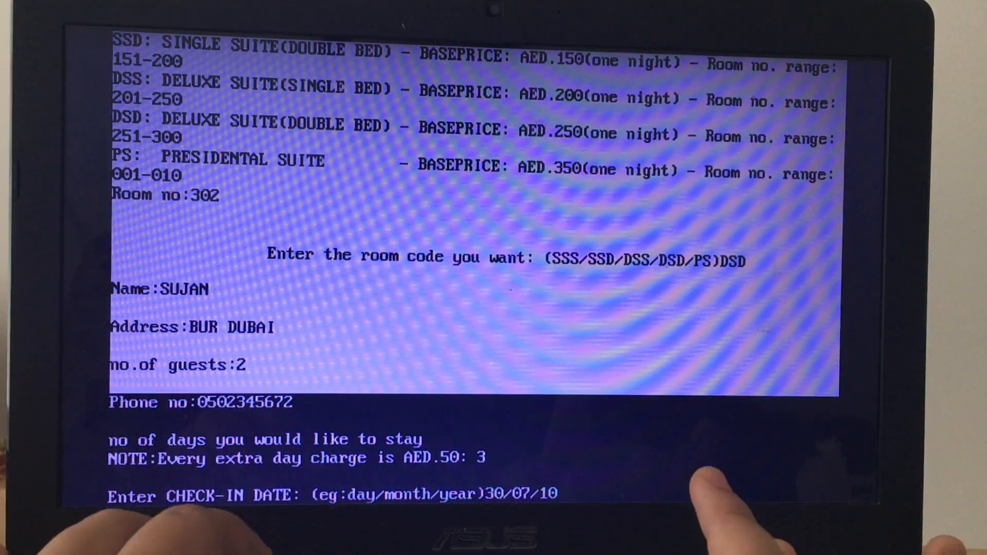
{"action": "type", "text": "19"}
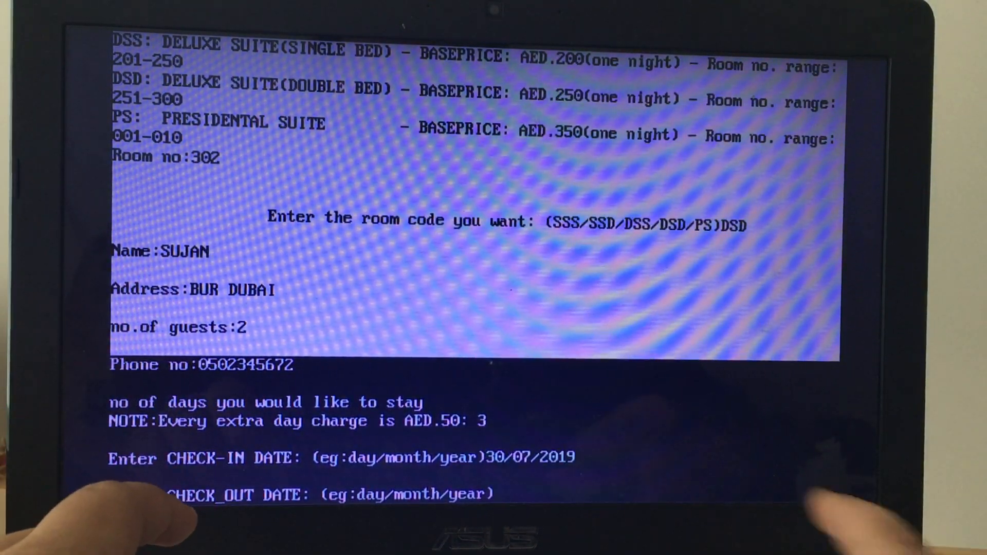
{"action": "type", "text": "02/08/"}
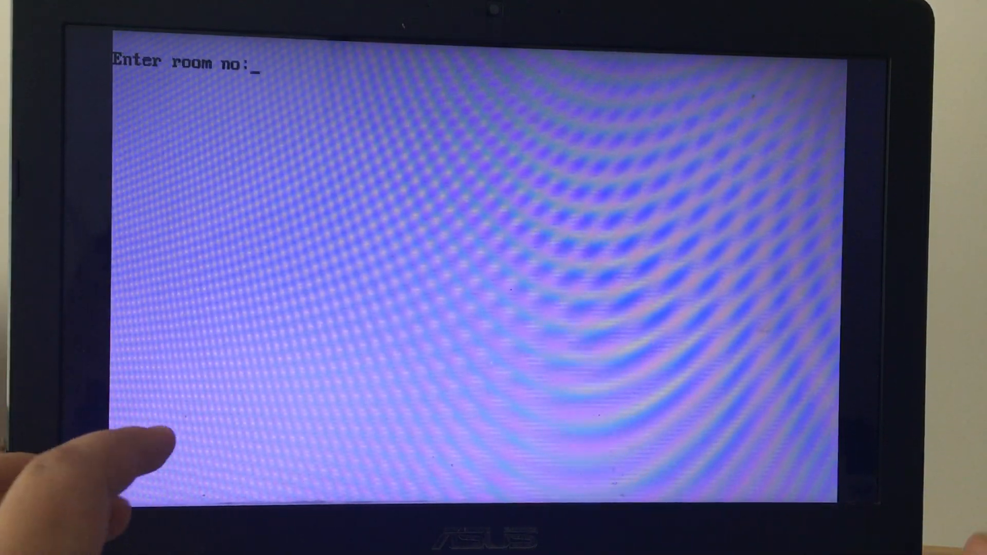
Give room 208 the name SARAH, address DEIRA and a new phone number.
{"action": "type", "text": "208"}
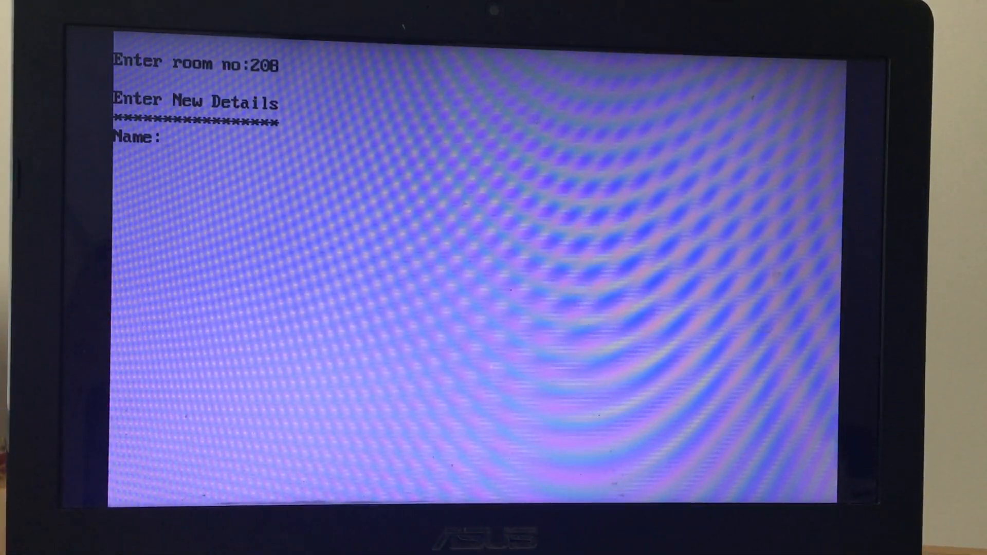
{"action": "type", "text": "s"}
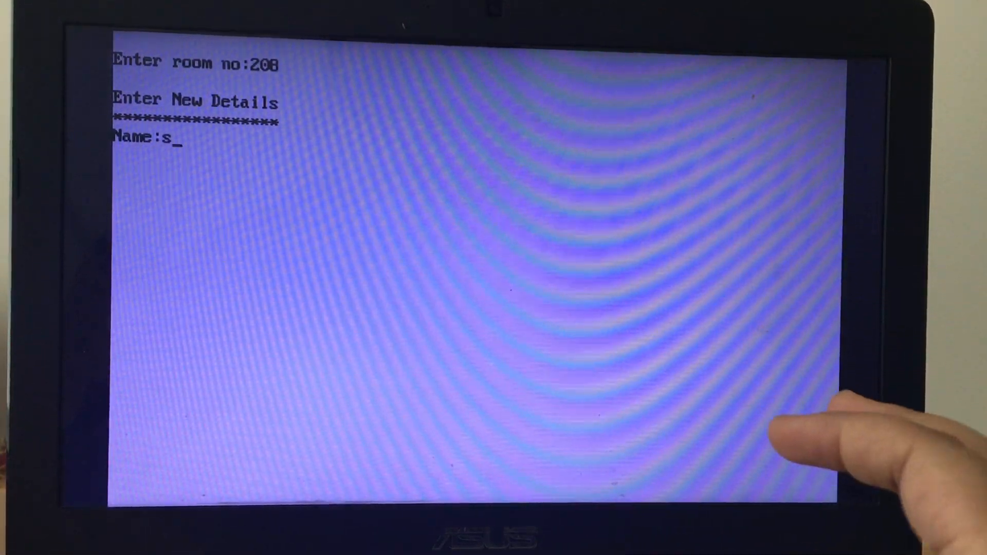
{"action": "type", "text": "SARAH"}
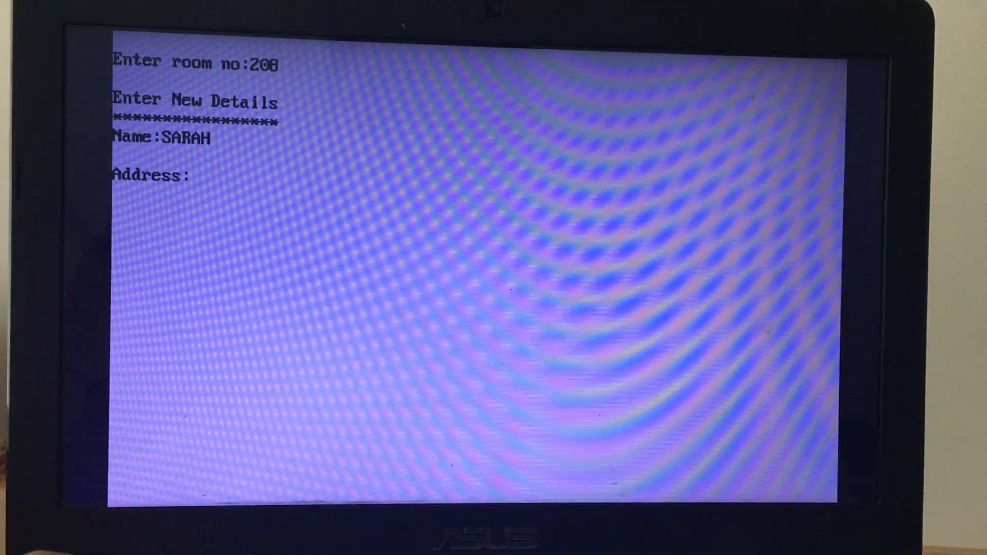
{"action": "type", "text": "DEIRA"}
{"action": "type", "text": "0"}
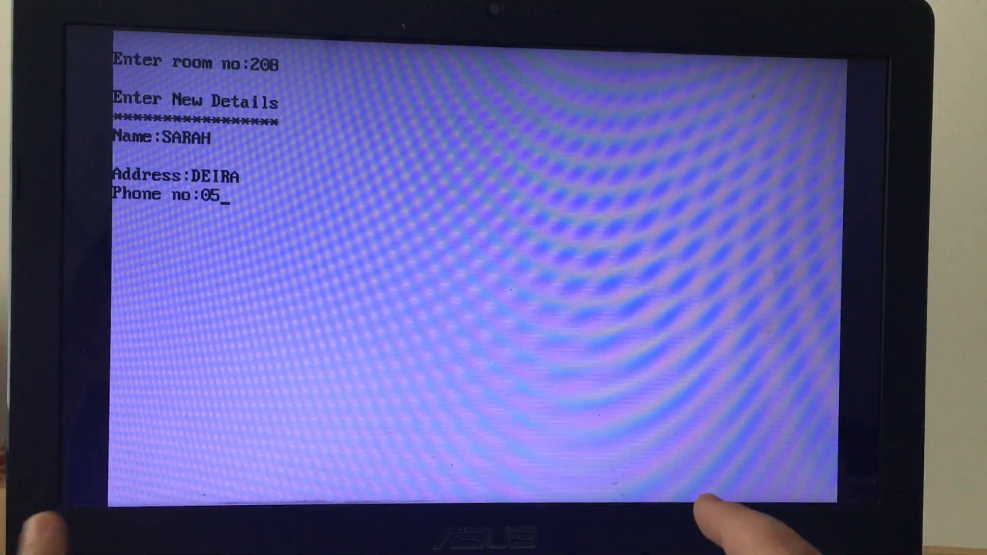
{"action": "type", "text": "54966"}
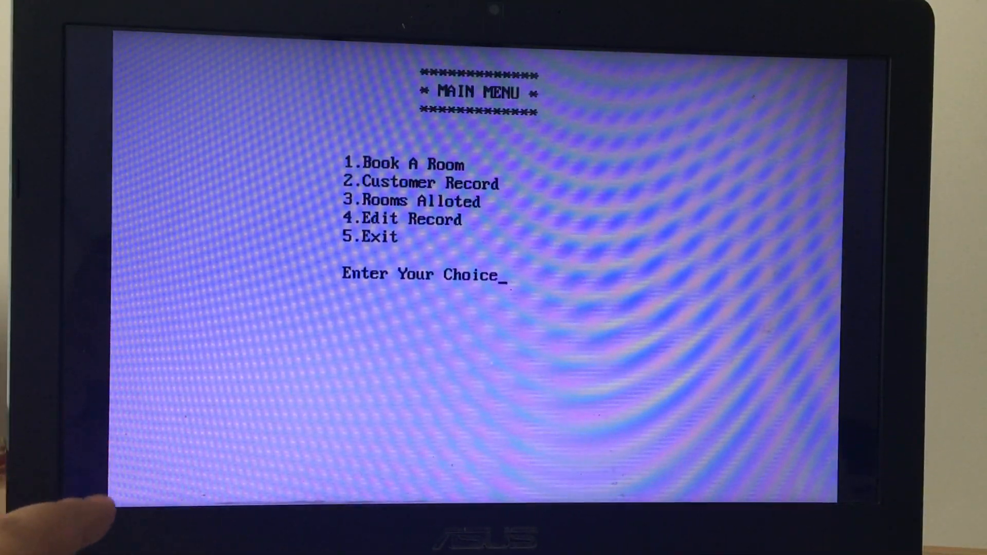
Enter room number 302 to bring up its record for deletion.
{"action": "type", "text": "302"}
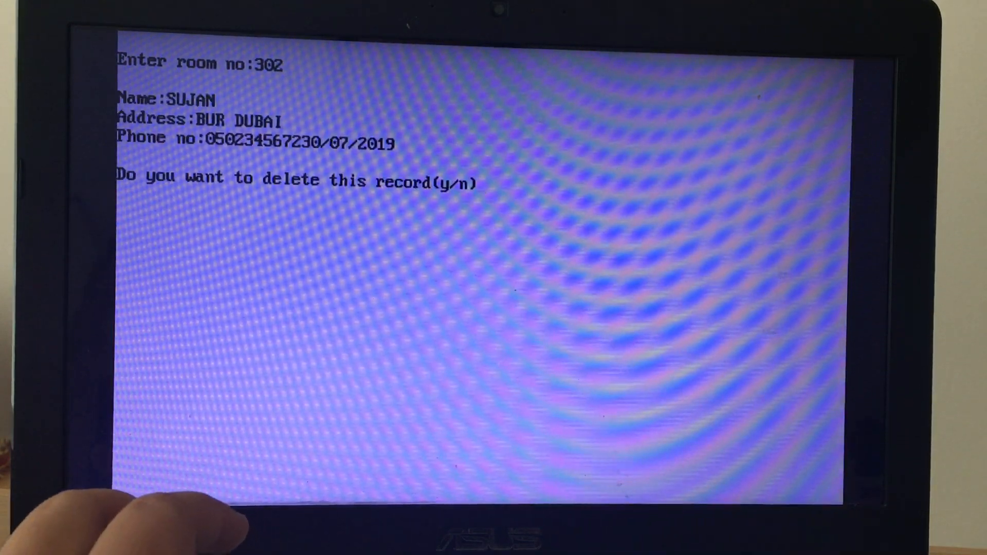
Confirm deletion of room 302's record with Y.
{"action": "type", "text": "Y"}
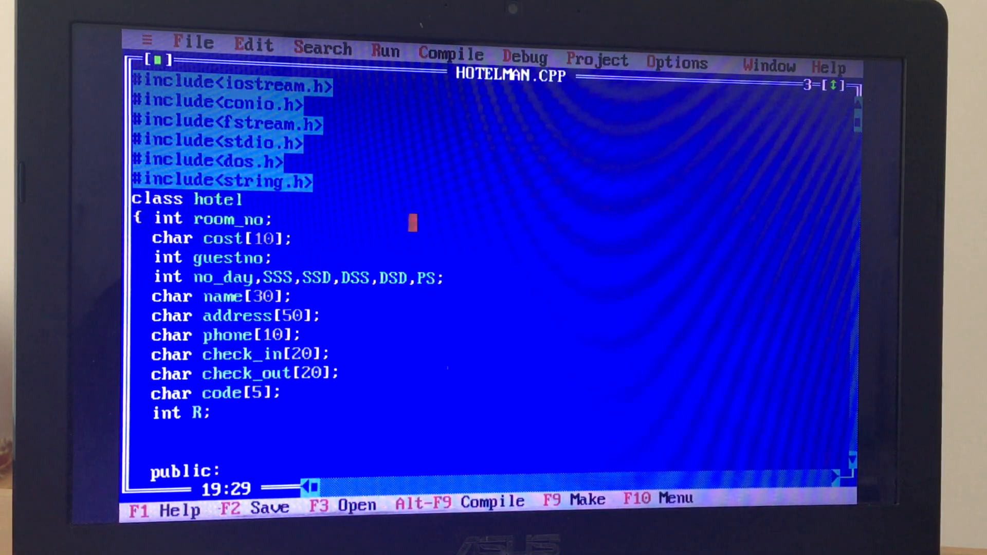
Scroll the editor down past intro and main menu code to void hotel::add().
{"action": "scroll", "scroll_direction": "down", "scroll_amount": 3}
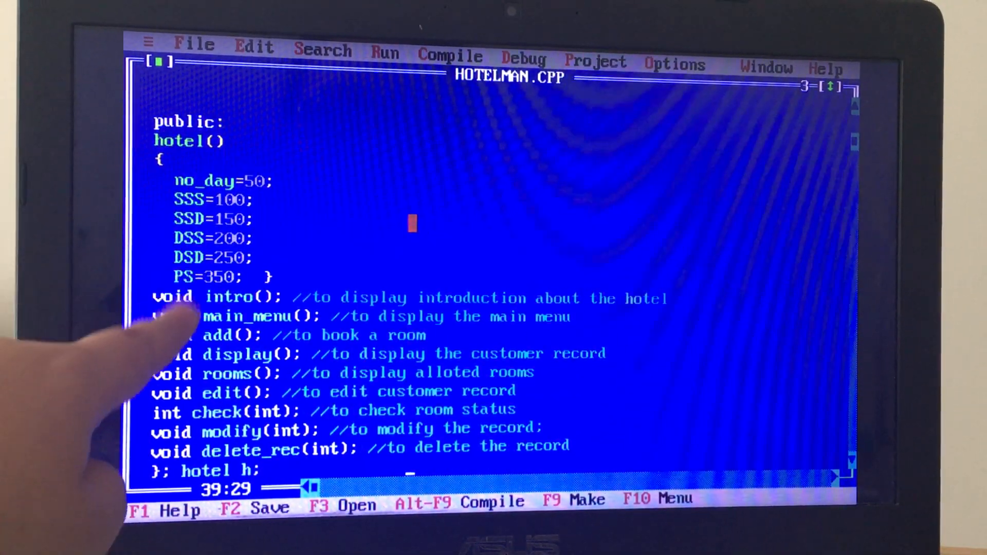
{"action": "scroll", "scroll_direction": "down", "scroll_amount": 3}
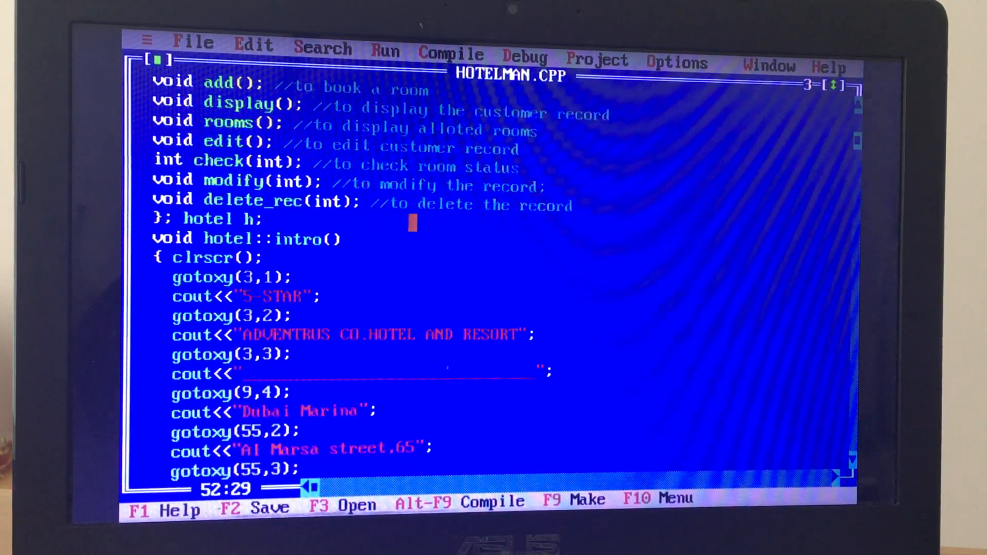
{"action": "scroll", "scroll_direction": "down", "scroll_amount": 3}
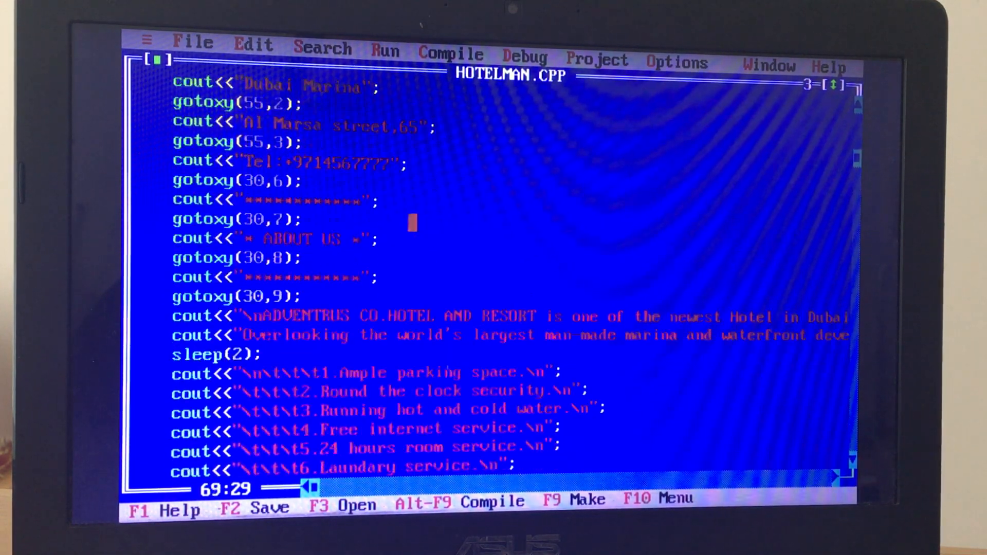
{"action": "scroll", "scroll_direction": "down", "scroll_amount": 3}
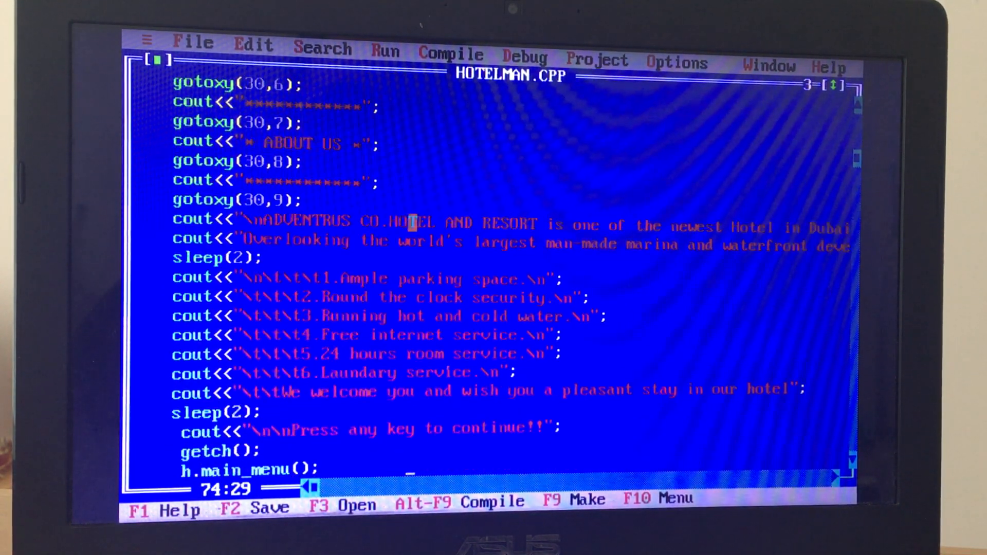
{"action": "scroll", "scroll_direction": "down", "scroll_amount": 3}
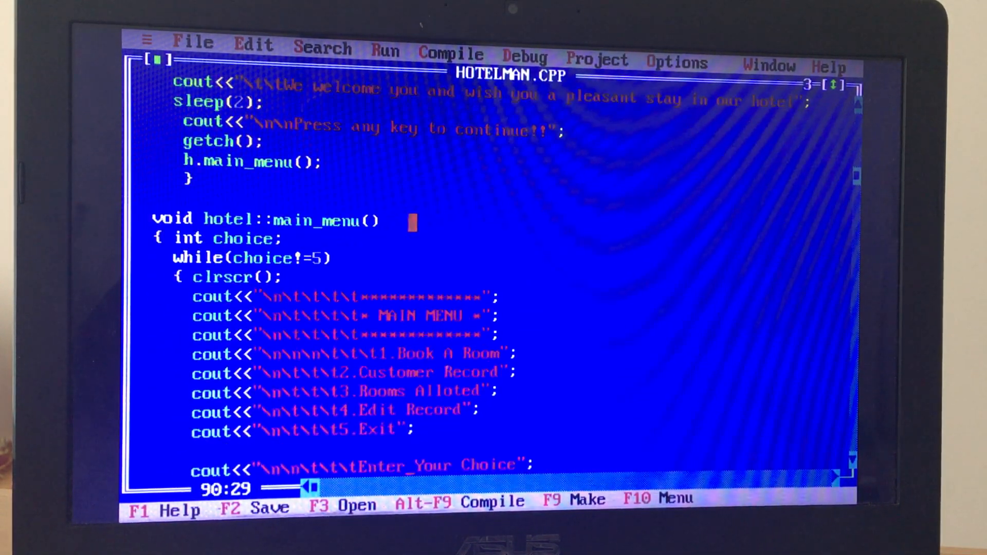
{"action": "scroll", "scroll_direction": "down", "scroll_amount": 3}
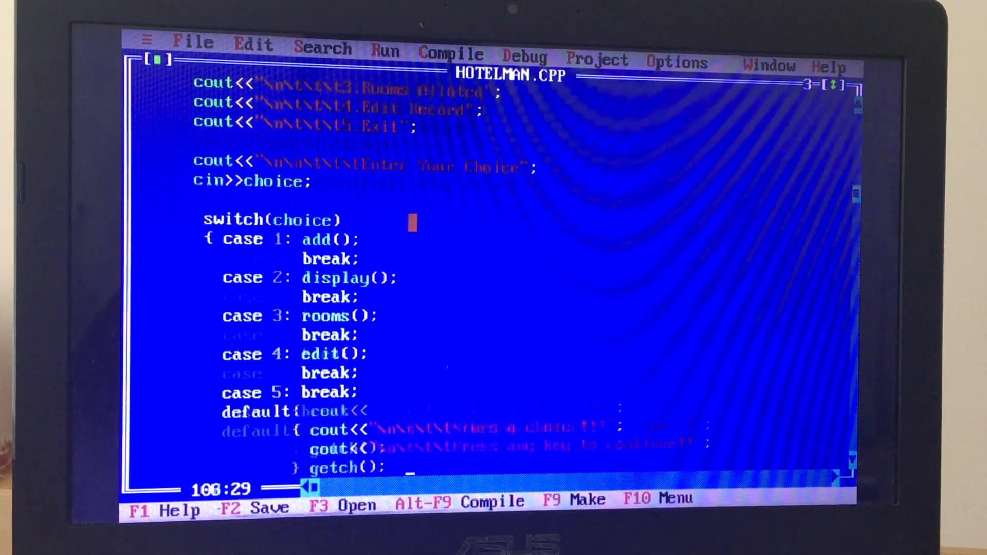
{"action": "scroll", "scroll_direction": "down", "scroll_amount": 3}
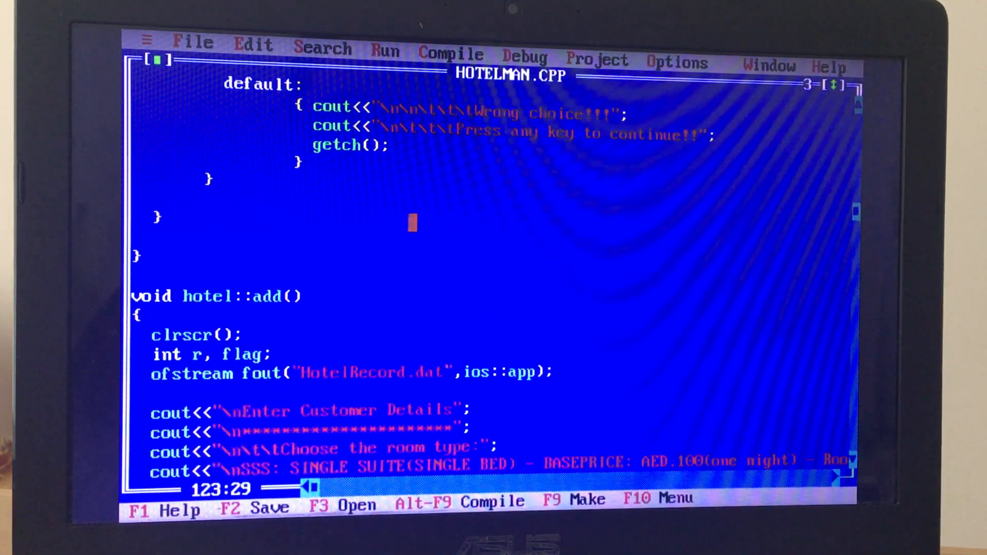
{"action": "scroll", "scroll_direction": "down", "scroll_amount": 3}
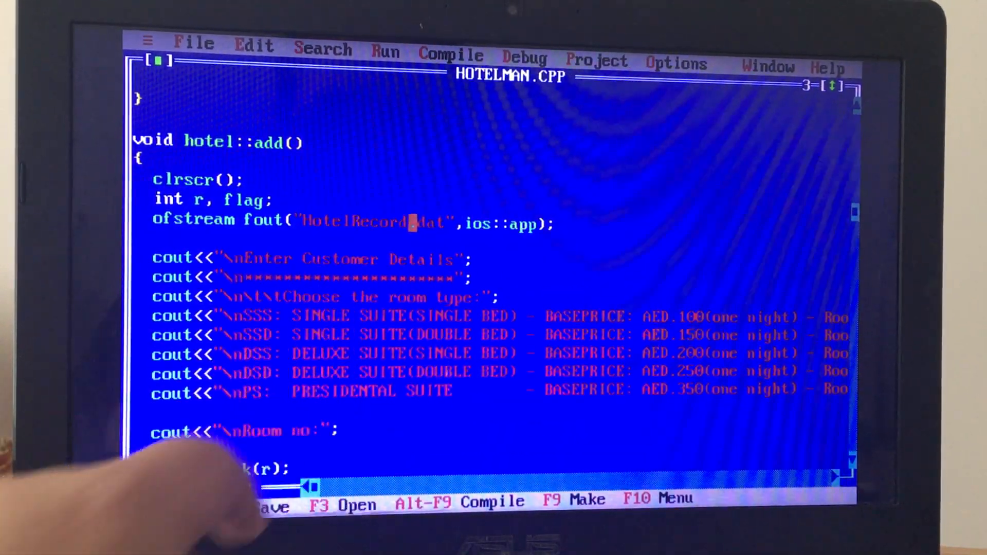
Scroll through display, room listing, modify and delete functions into main(), then slightly back.
{"action": "scroll", "scroll_direction": "down", "scroll_amount": 3}
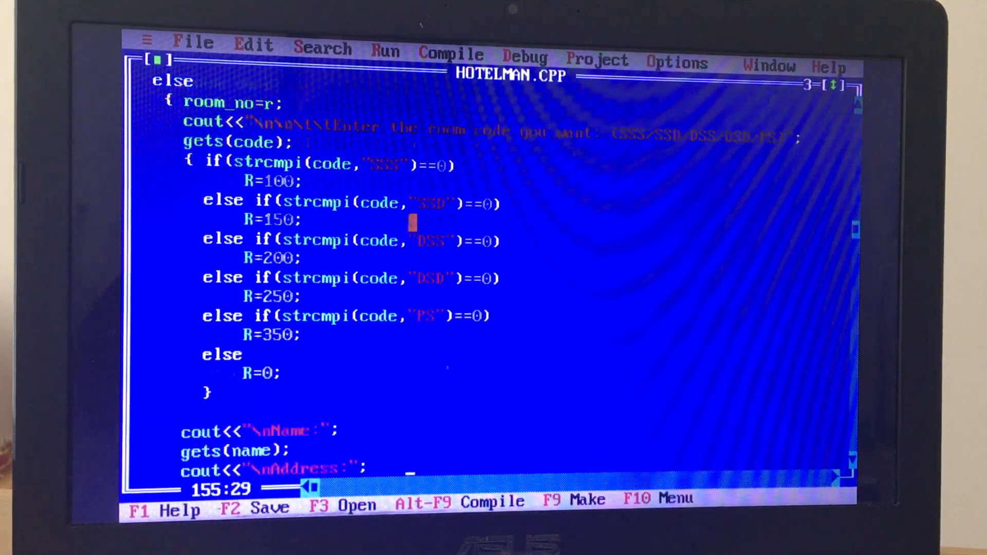
{"action": "scroll", "scroll_direction": "down", "scroll_amount": 3}
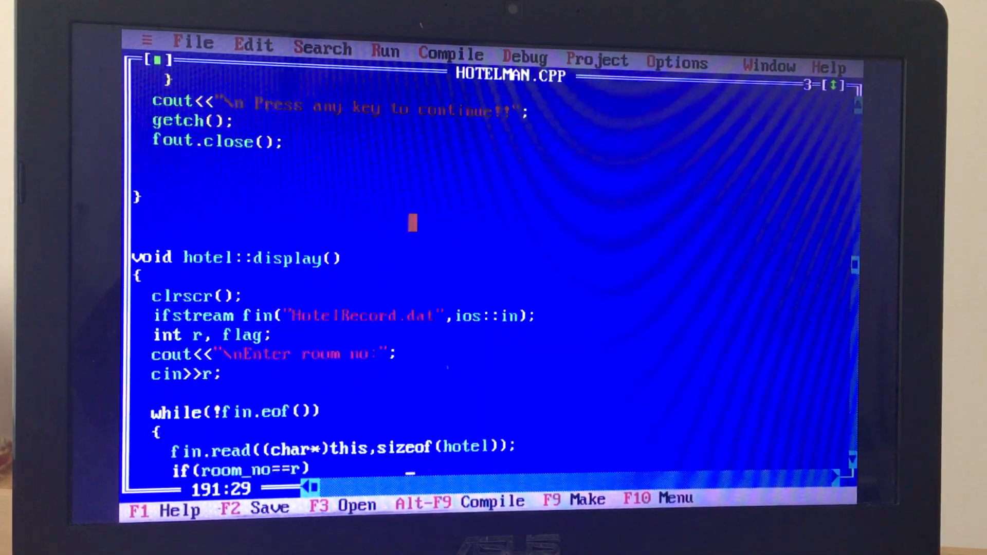
{"action": "scroll", "scroll_direction": "down", "scroll_amount": 3}
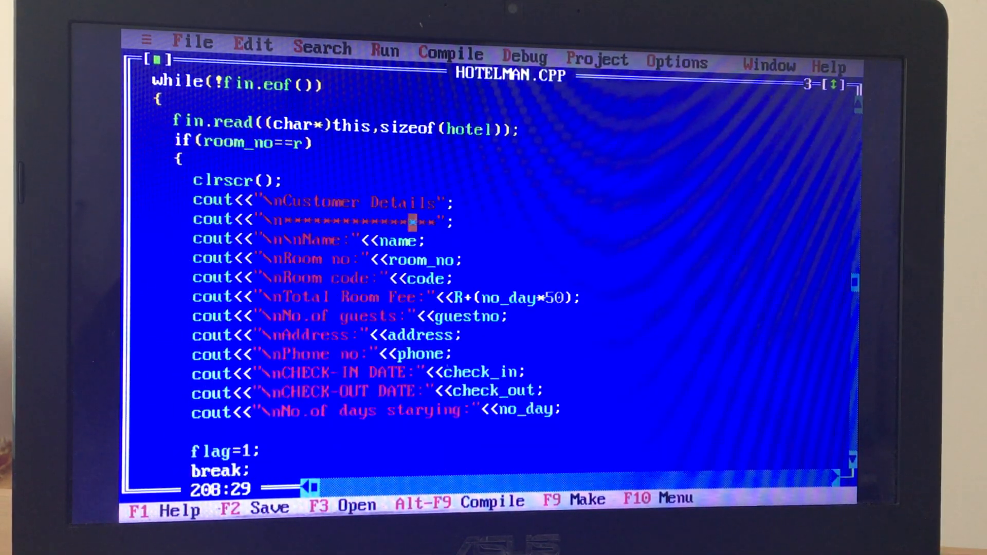
{"action": "scroll", "scroll_direction": "down", "scroll_amount": 3}
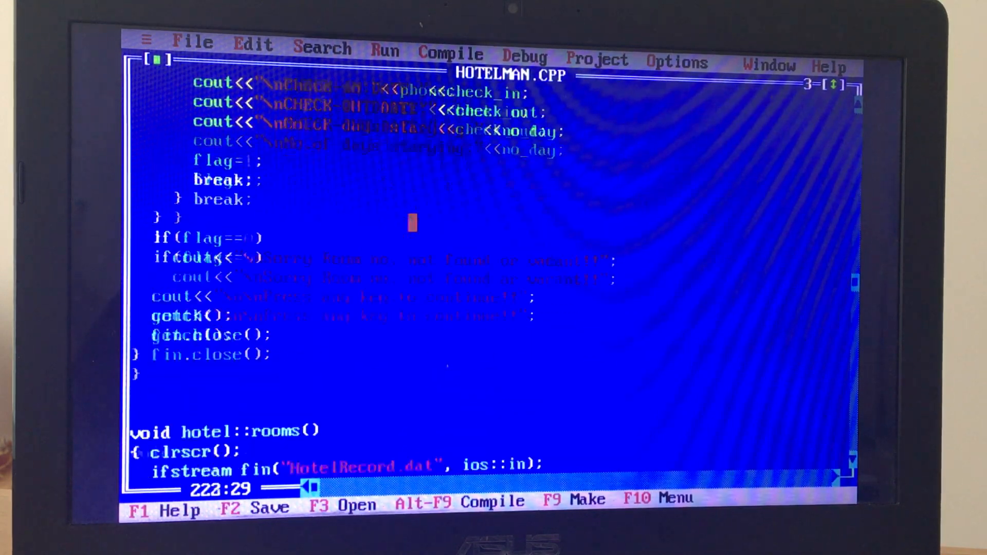
{"action": "scroll", "scroll_direction": "down", "scroll_amount": 3}
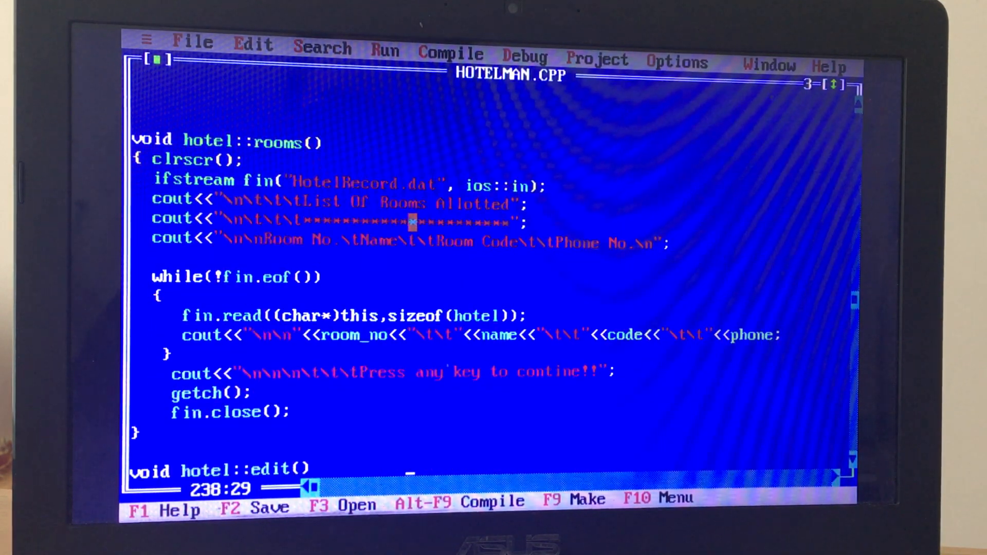
{"action": "scroll", "scroll_direction": "down", "scroll_amount": 3}
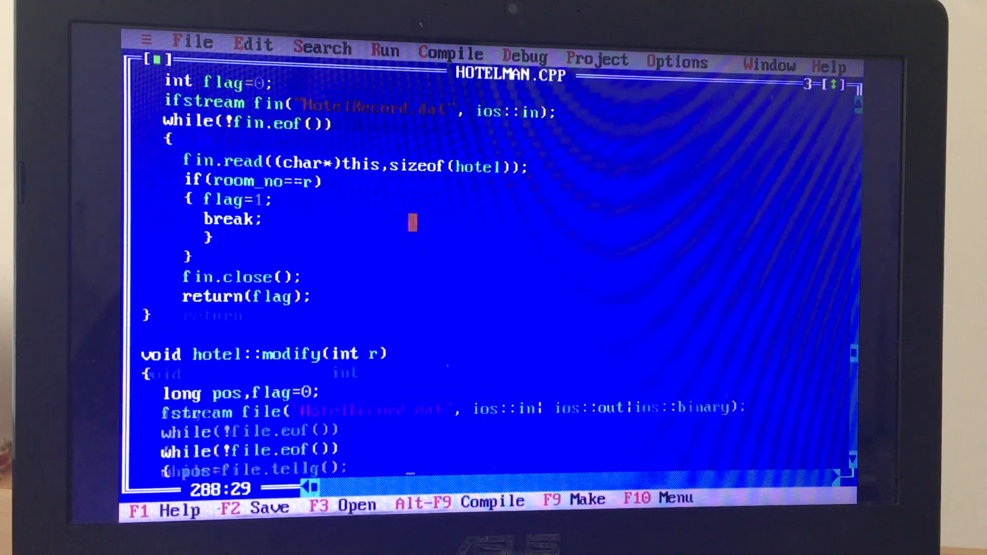
{"action": "scroll", "scroll_direction": "down", "scroll_amount": 3}
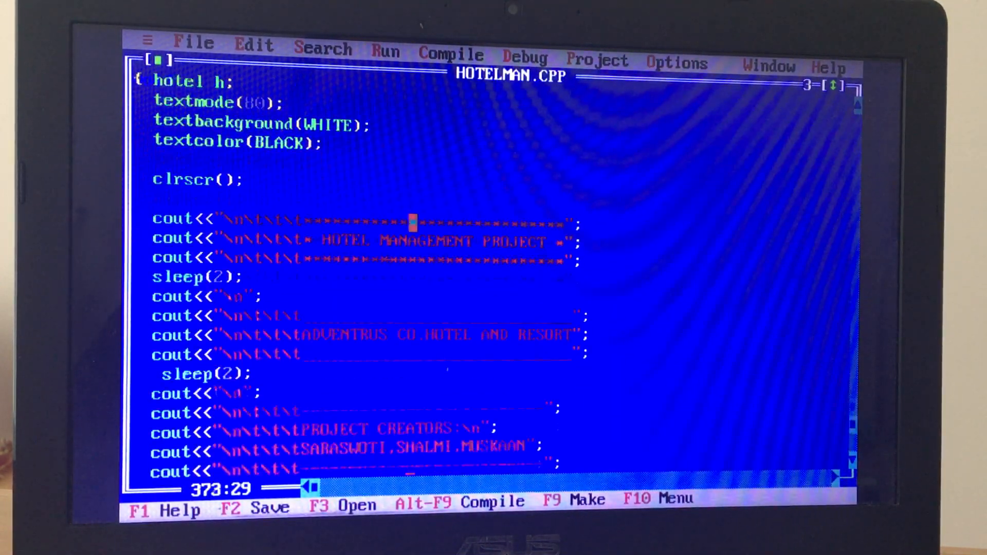
{"action": "scroll", "scroll_direction": "down", "scroll_amount": 3}
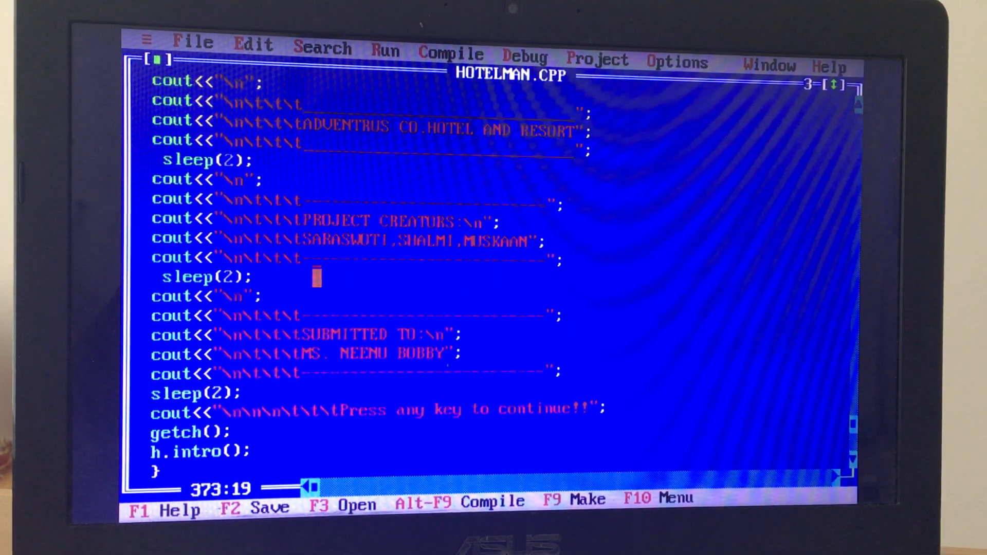
{"action": "scroll", "scroll_direction": "up", "scroll_amount": 3}
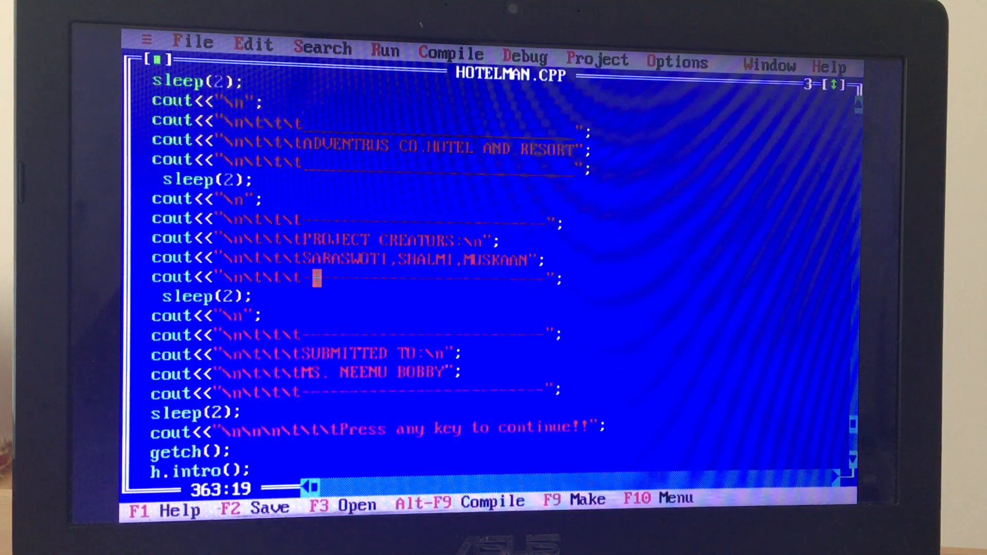
{"action": "scroll", "scroll_direction": "up", "scroll_amount": 3}
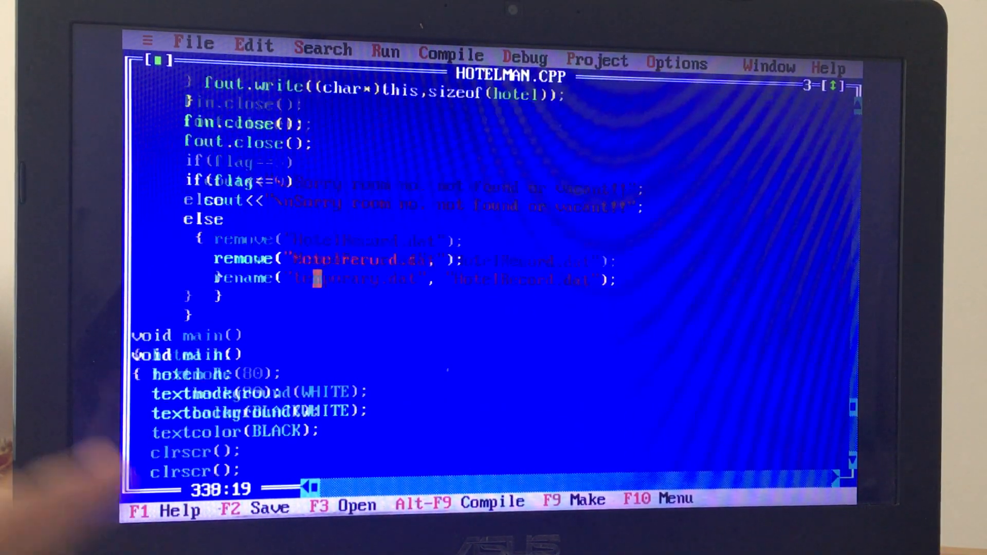